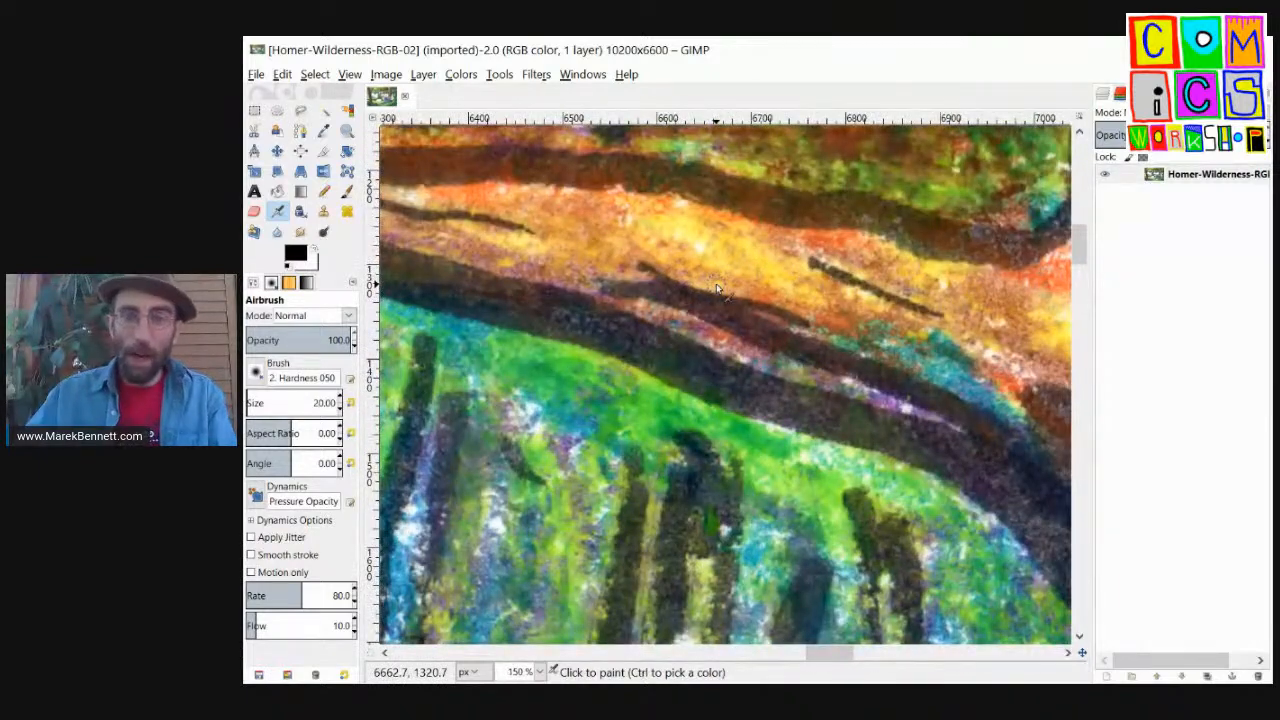
Step: Zoom to fit the whole RGB crayon forest scene in the window
scroll(up, 3)
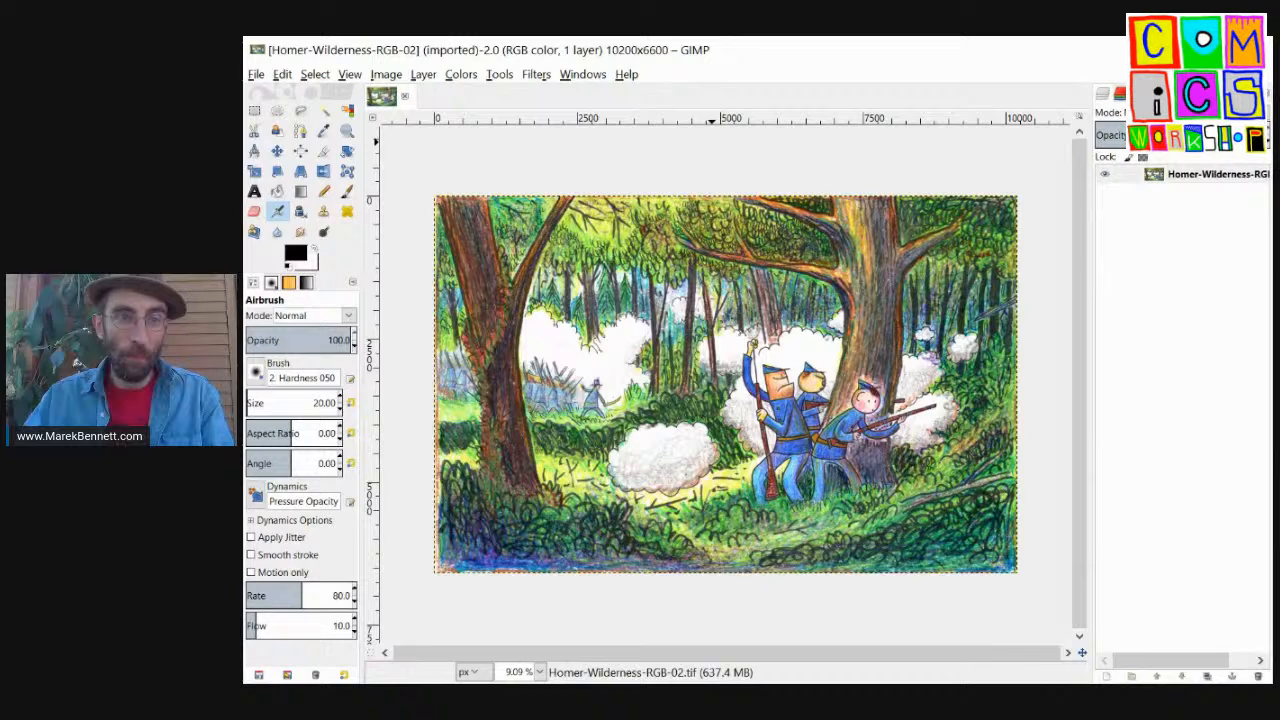
Step: Switch to the Homer-Wilderness-01 black-and-white line drawing
click(256, 74)
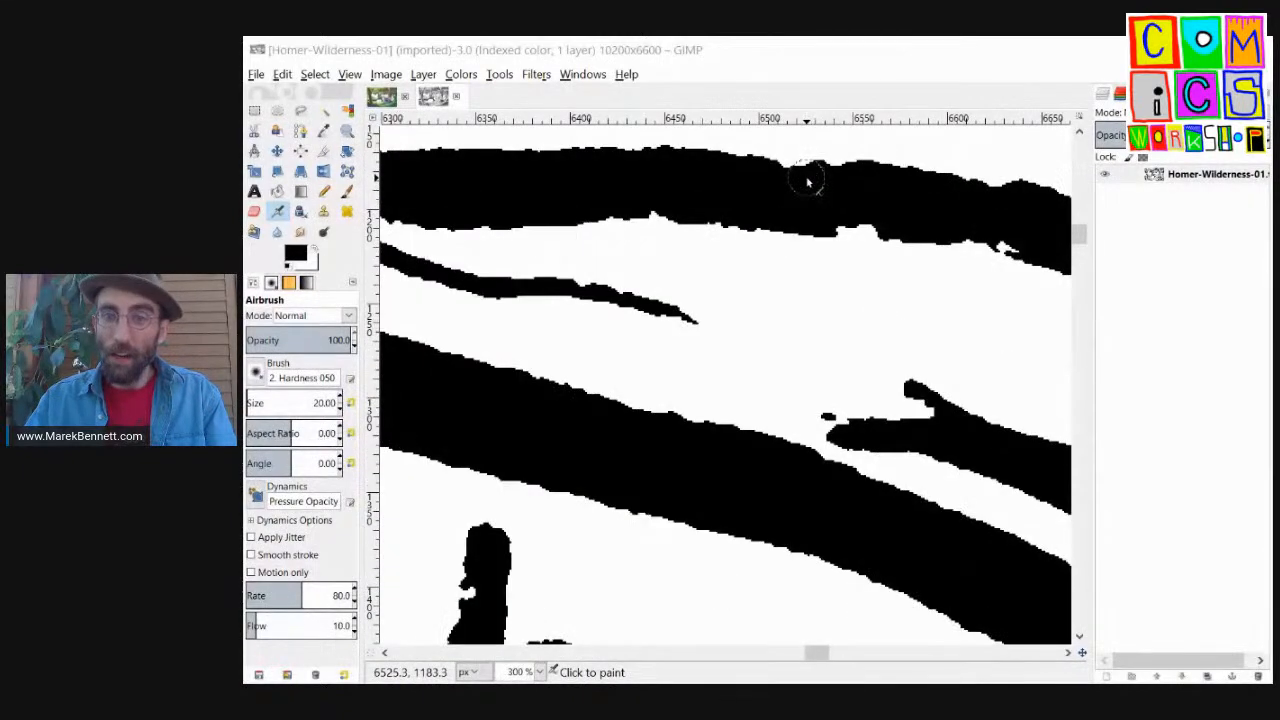
mouse_move(804, 420)
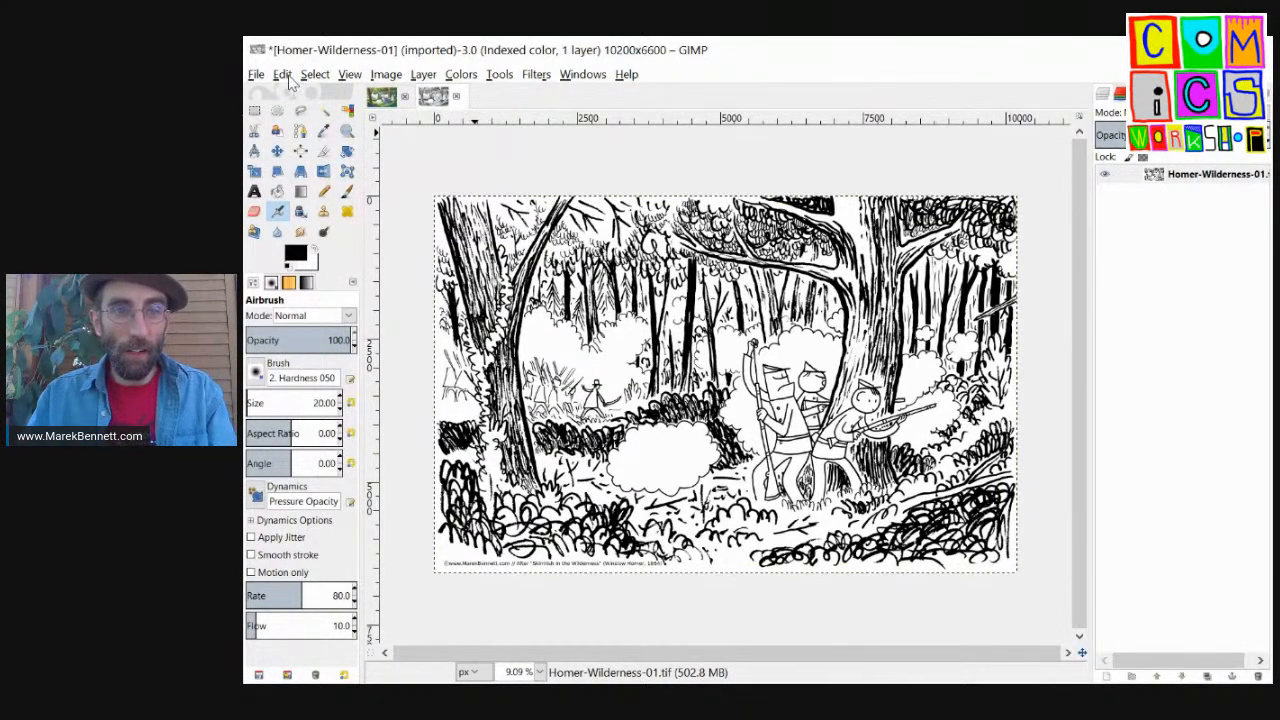
Step: Copy the line drawing and paste it into the color RGB image as a layer on top
click(284, 74)
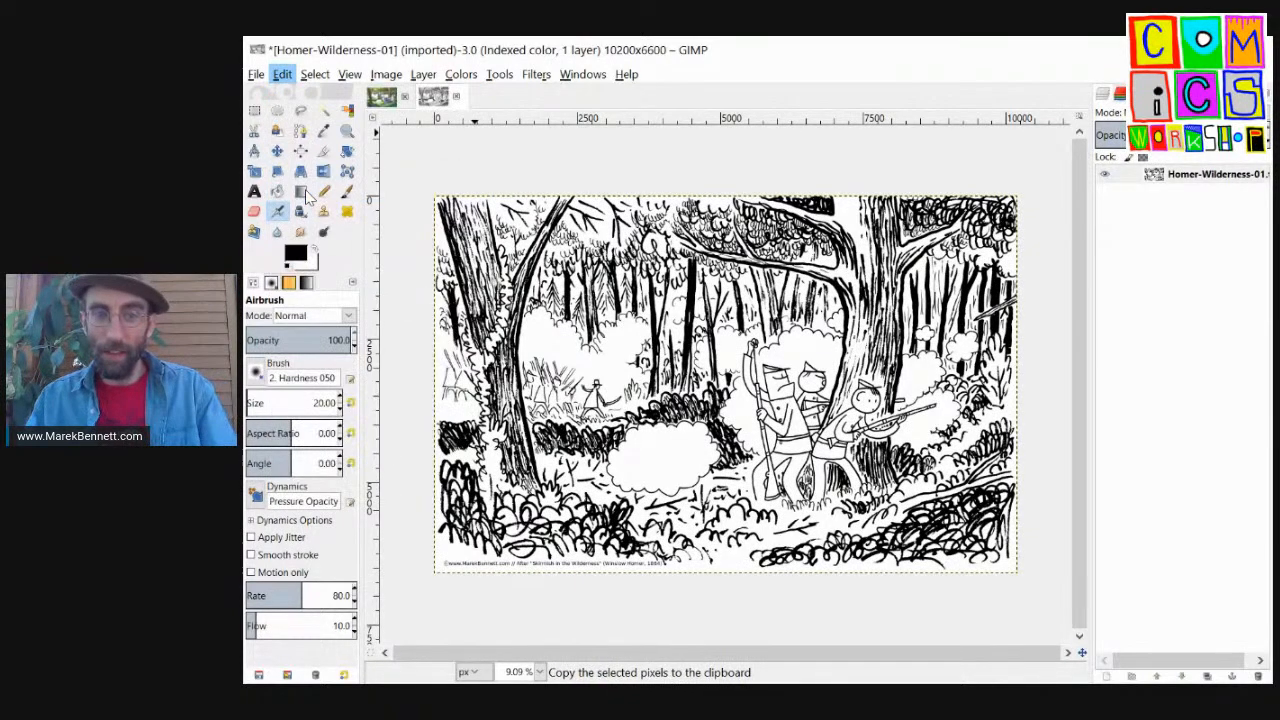
click(432, 96)
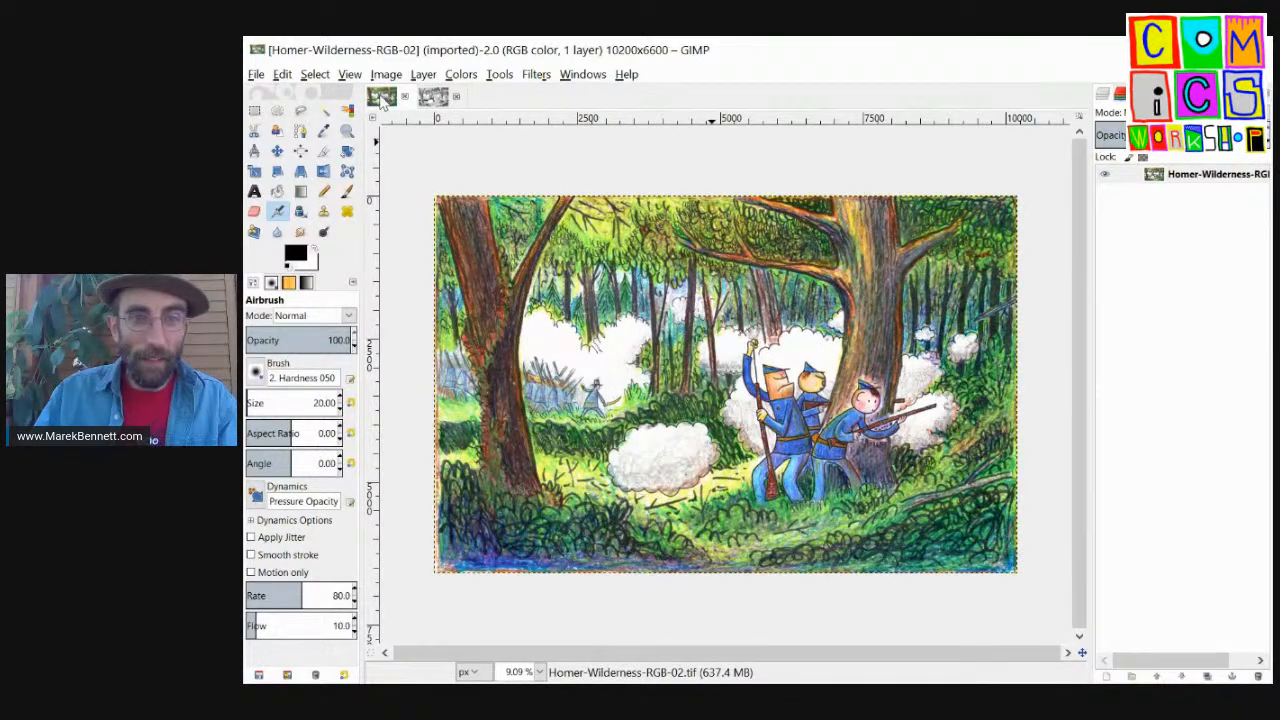
click(432, 96)
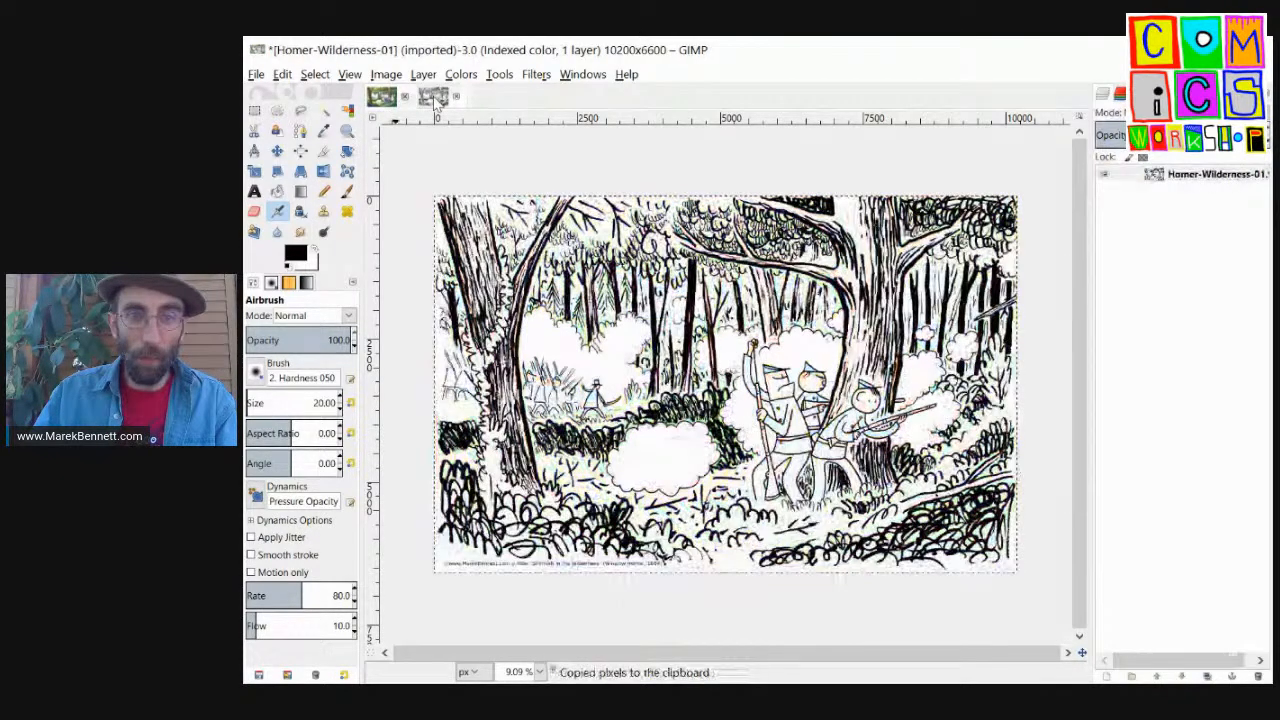
click(432, 96)
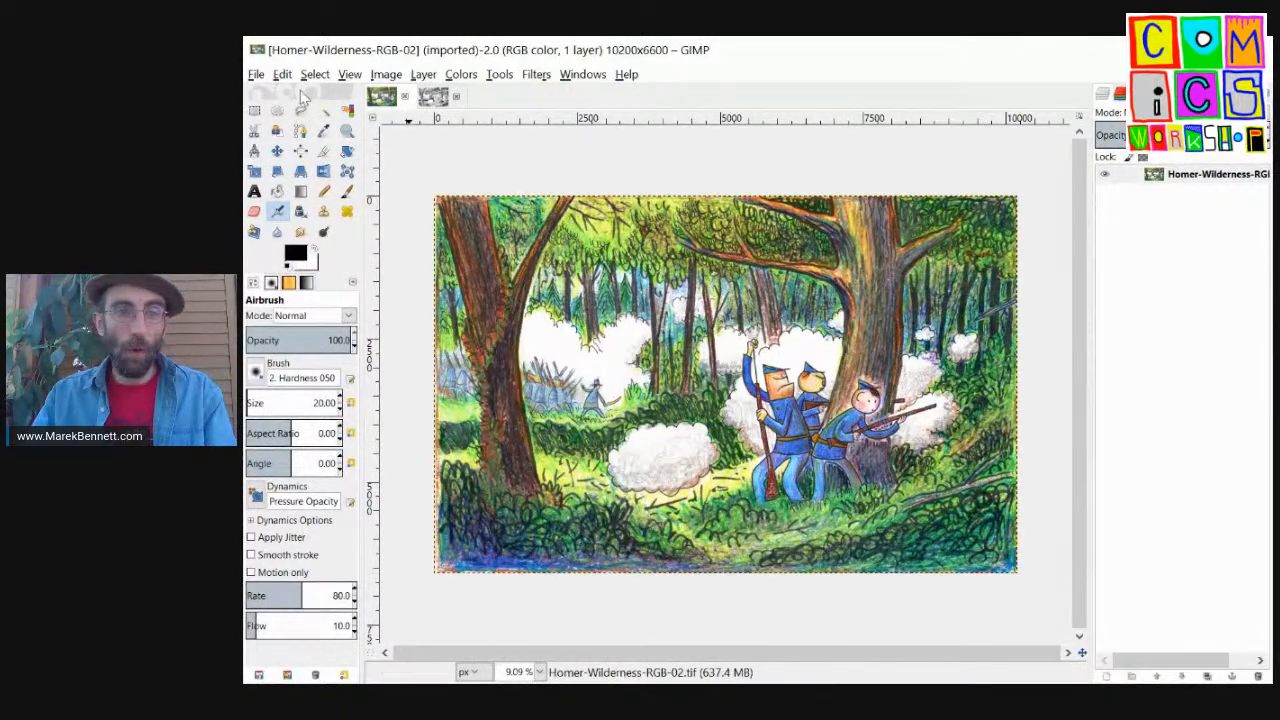
click(282, 74)
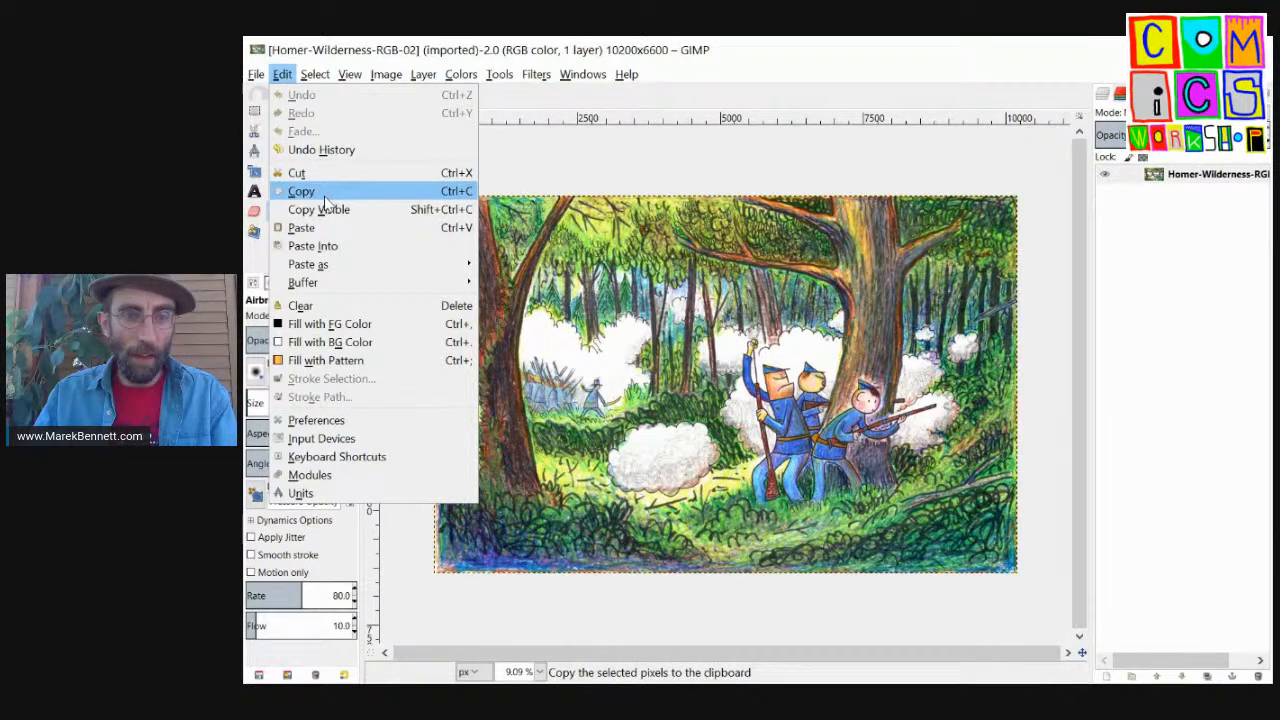
mouse_move(300, 228)
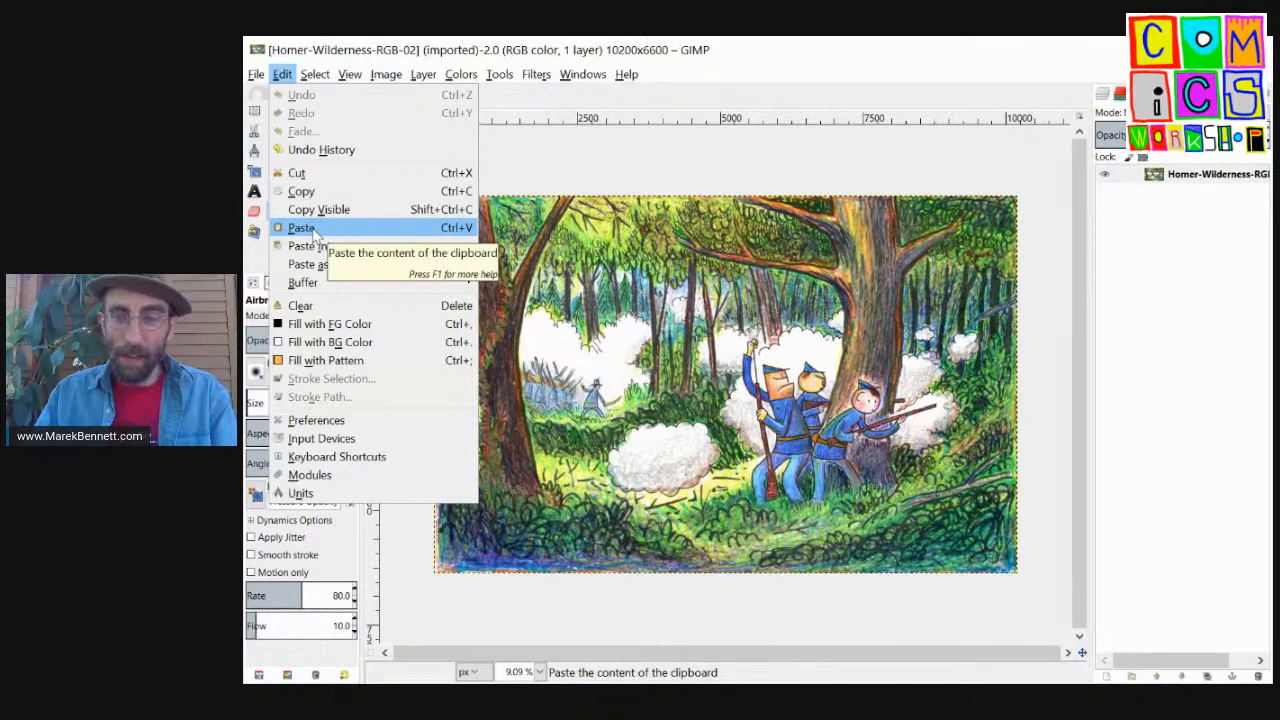
click(300, 228)
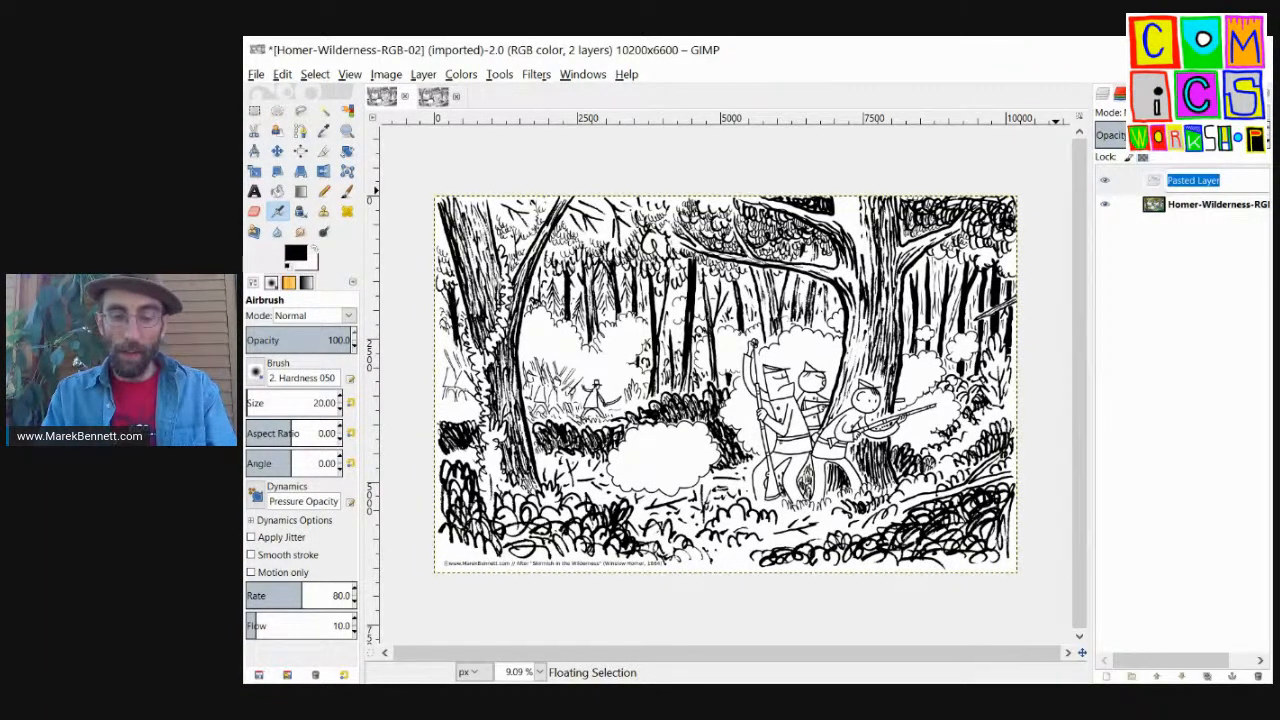
Step: Rename the pasted line-art layer to 'B&W LAYER'
text(B&W)
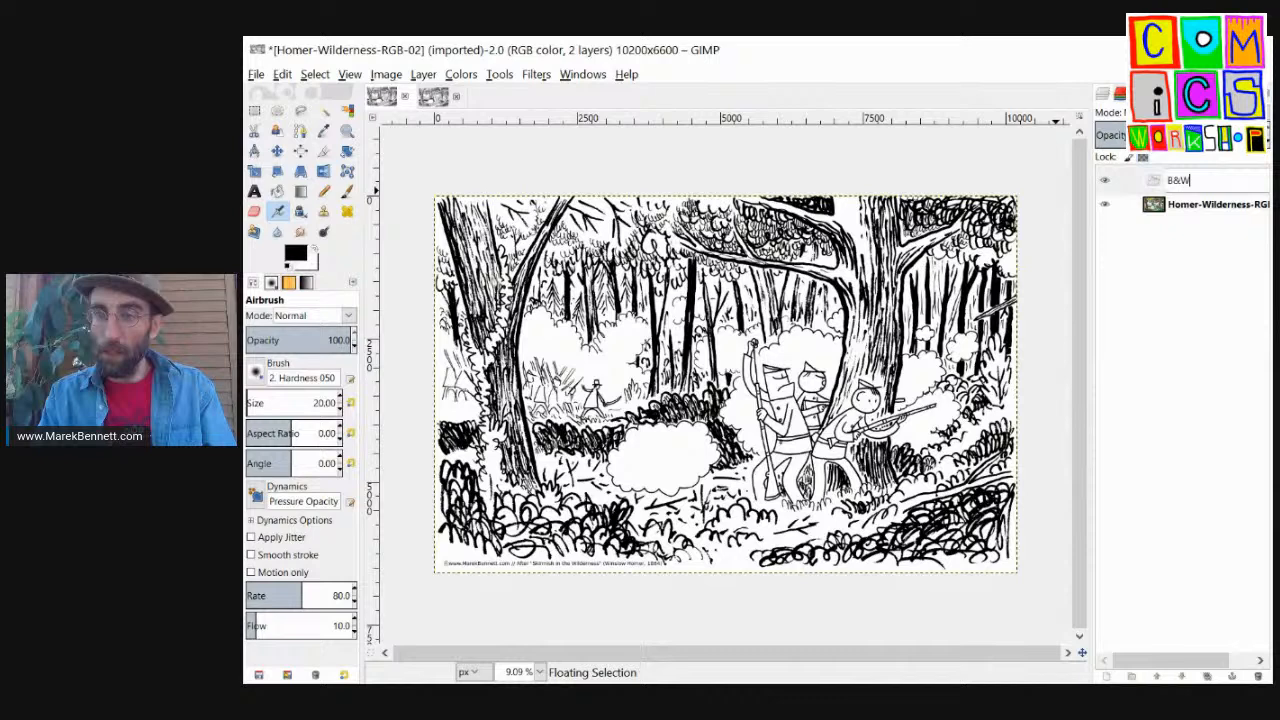
text(LAYER)
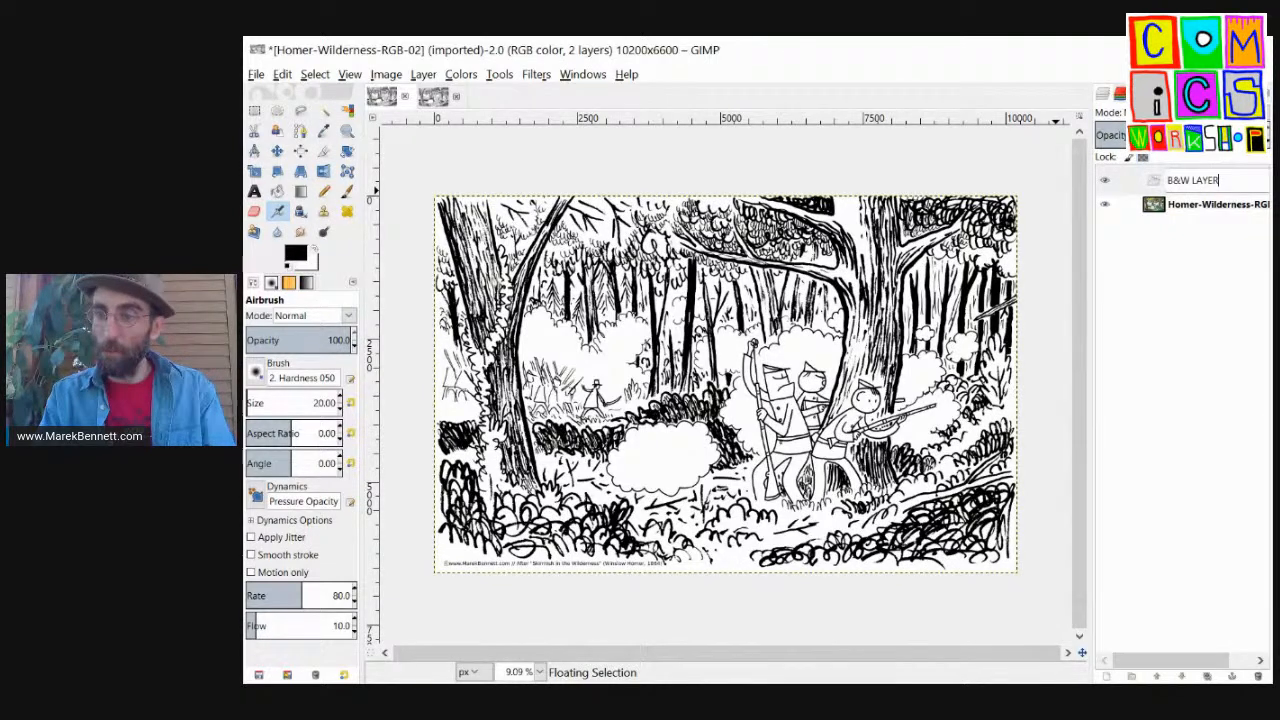
click(1192, 174)
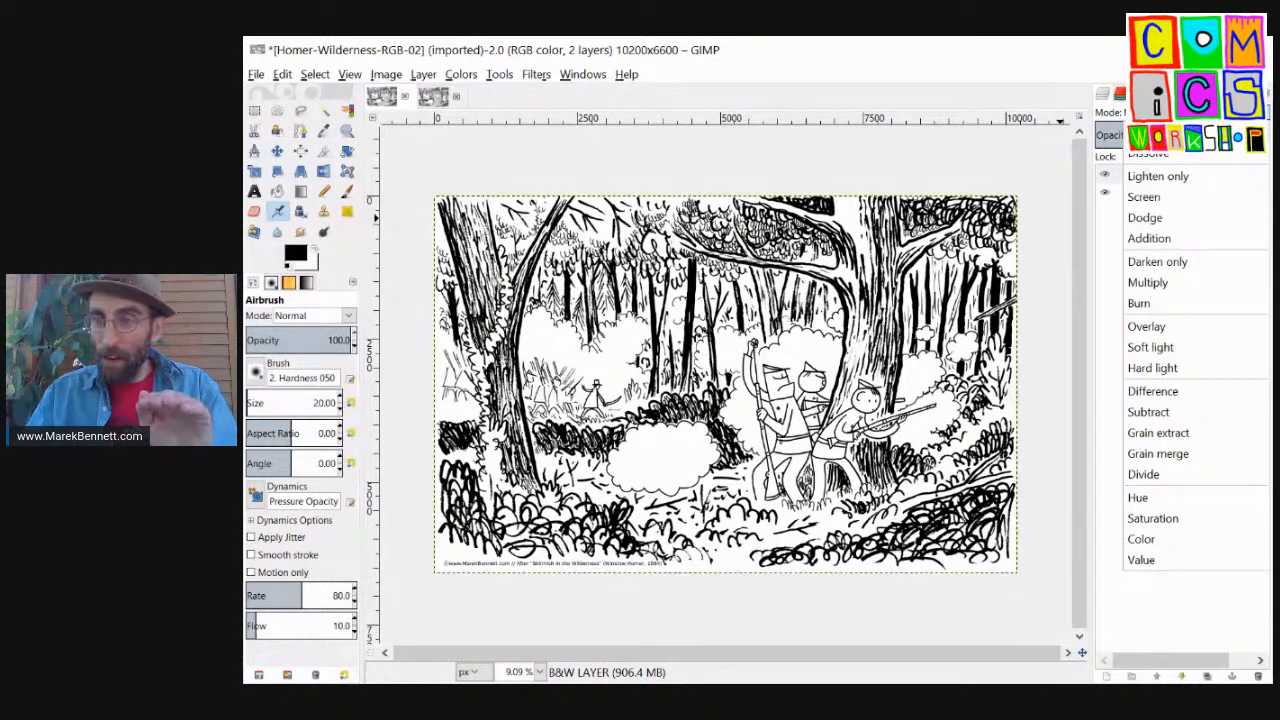
Step: Set the B&W LAYER blend mode to Multiply so colors show through
click(1158, 160)
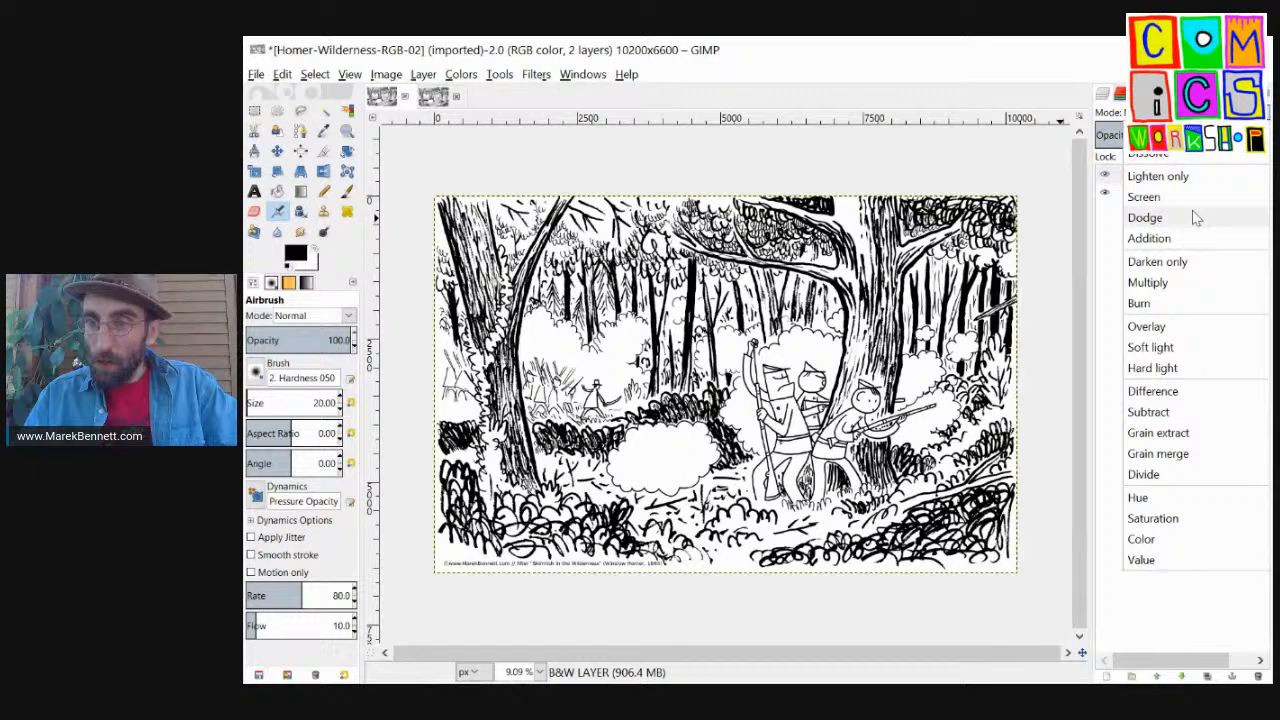
mouse_move(1180, 260)
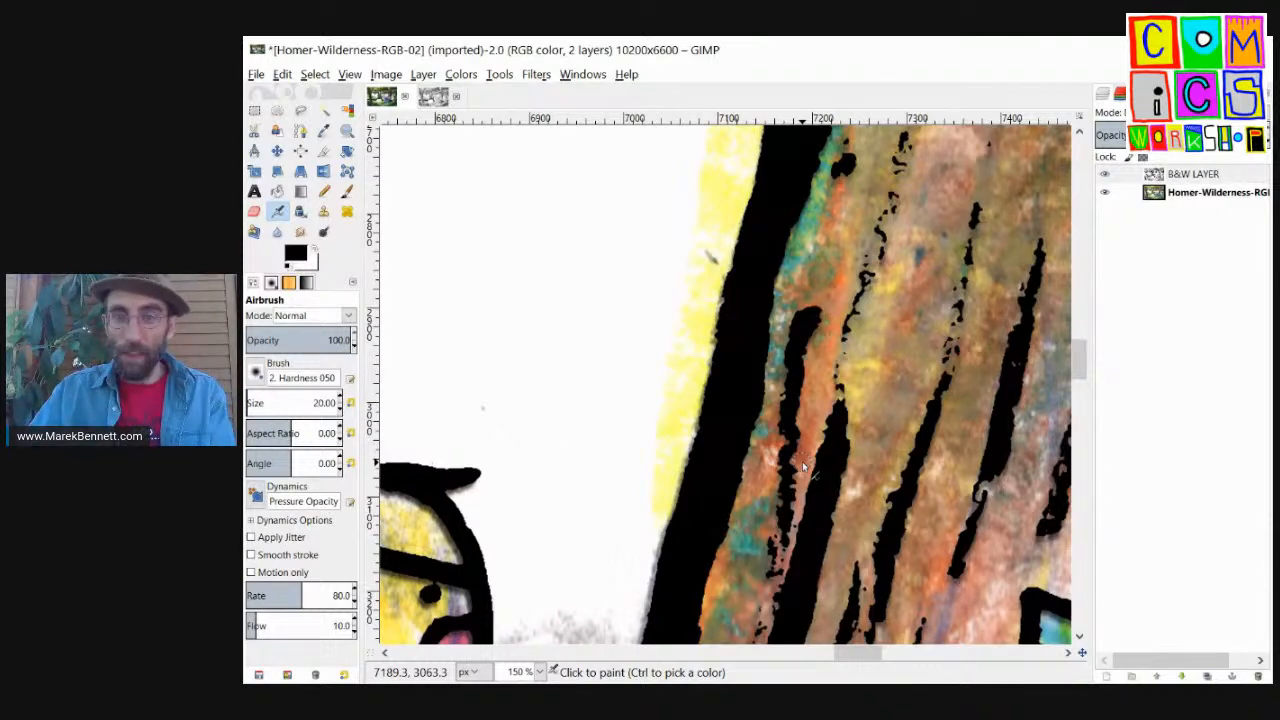
mouse_move(756, 240)
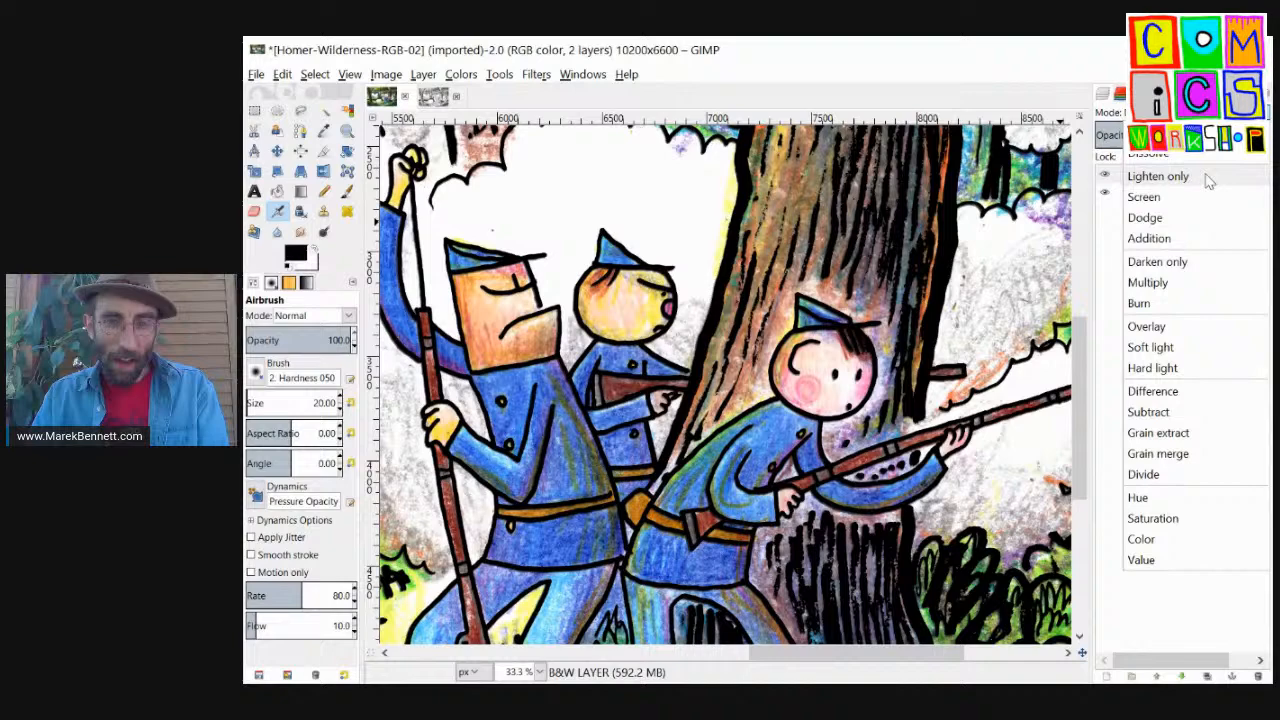
click(1158, 176)
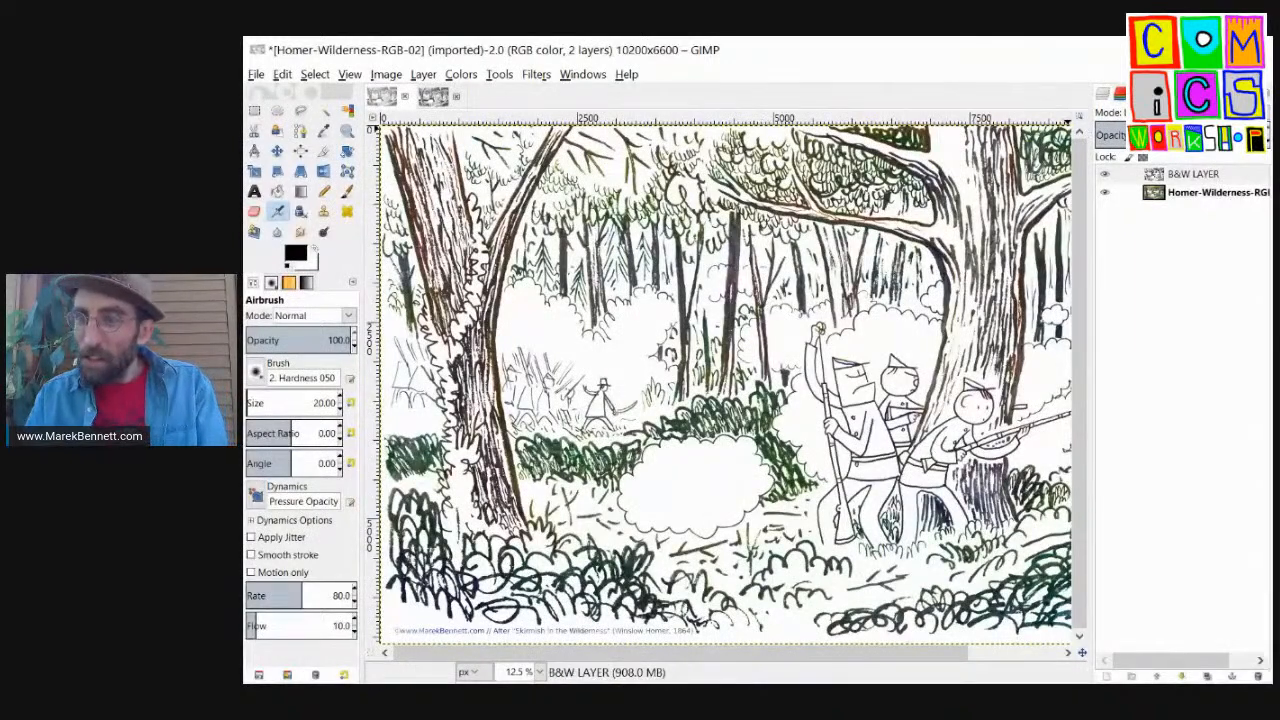
click(1160, 112)
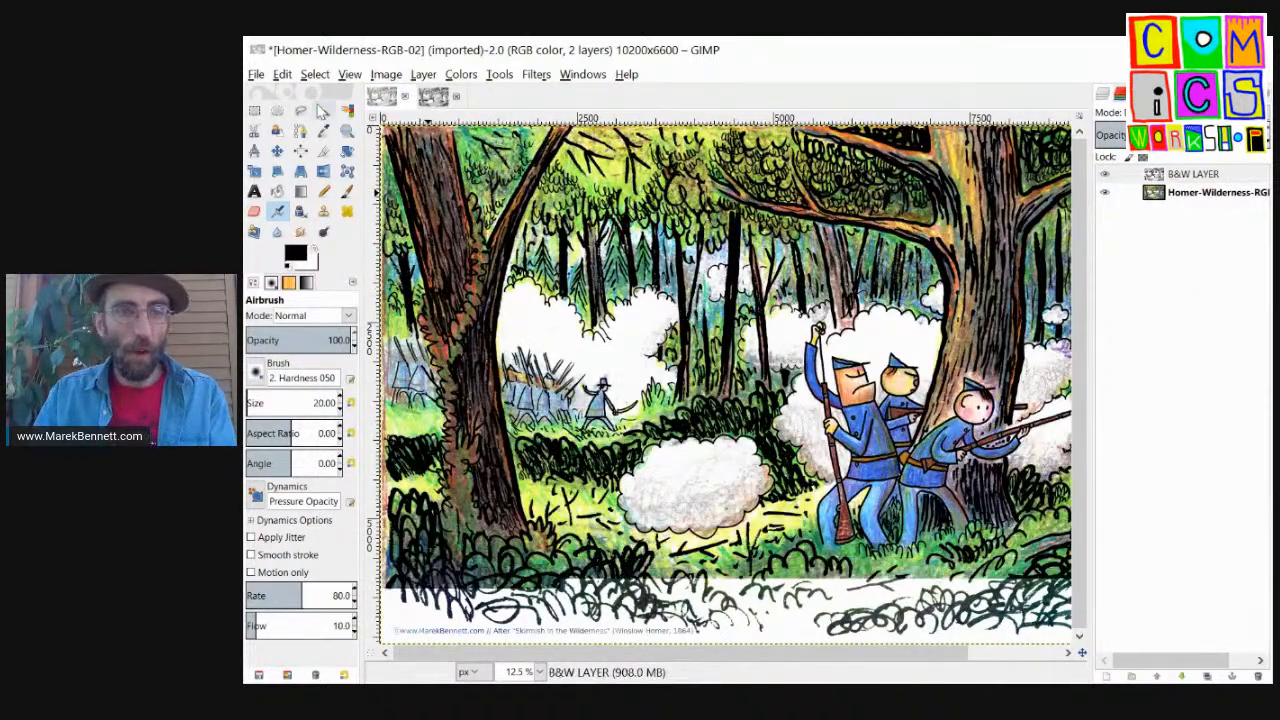
Step: Save as Homer-Wilderness-RGB-02.xcf and choose the Free Select tool
click(256, 74)
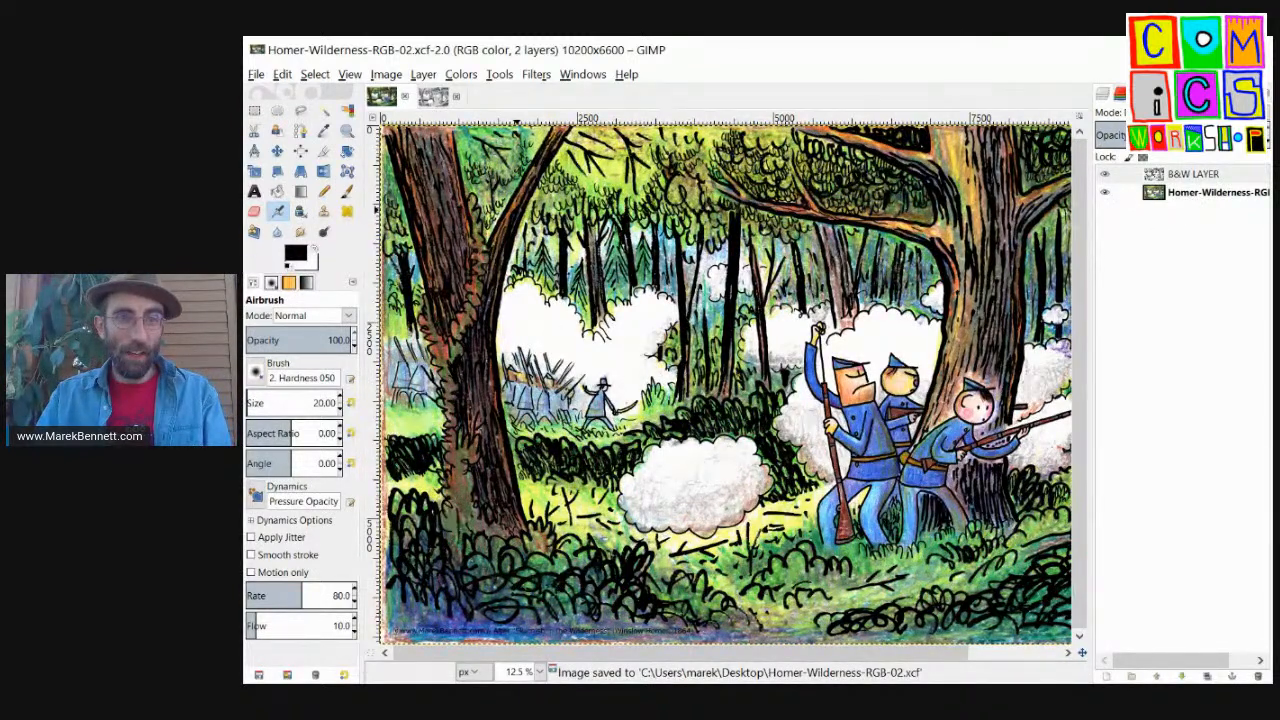
click(300, 112)
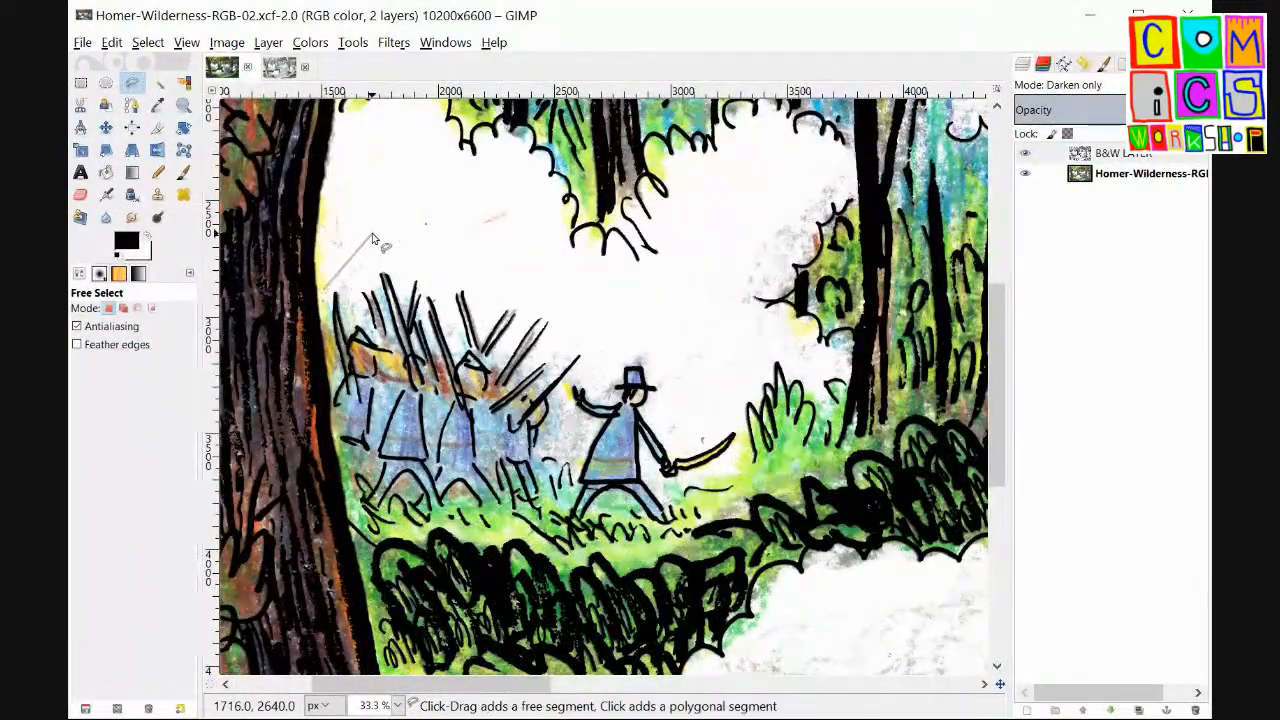
Step: Outline the distant soldiers with Free Select and clear them from the B&W LAYER
click(744, 444)
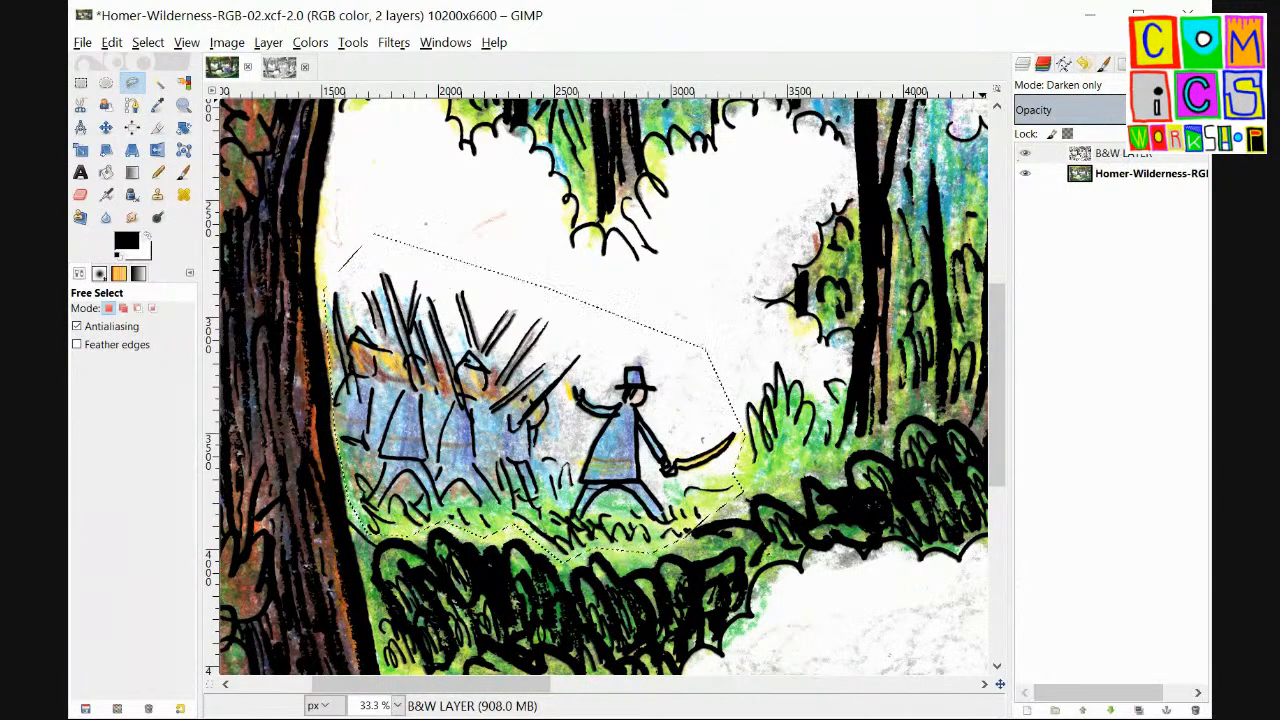
click(1070, 84)
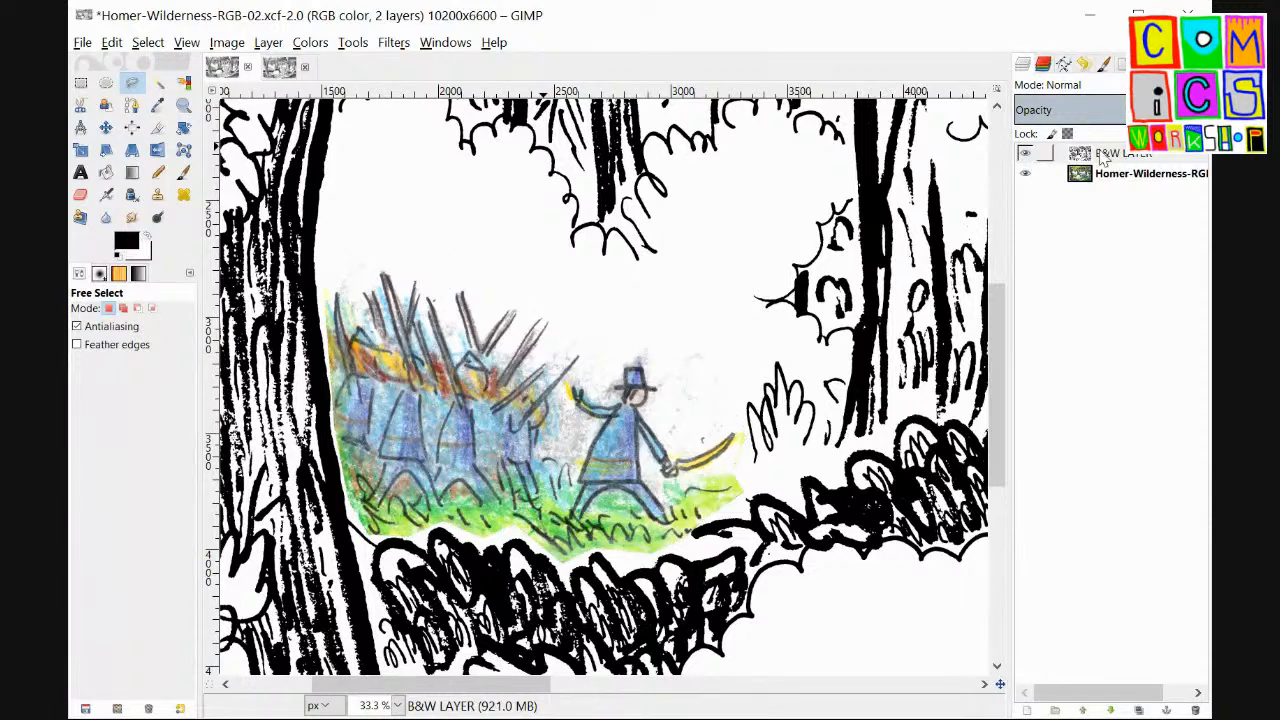
Step: Make the B&W LAYER active and set its blend mode to Darken only
click(1120, 152)
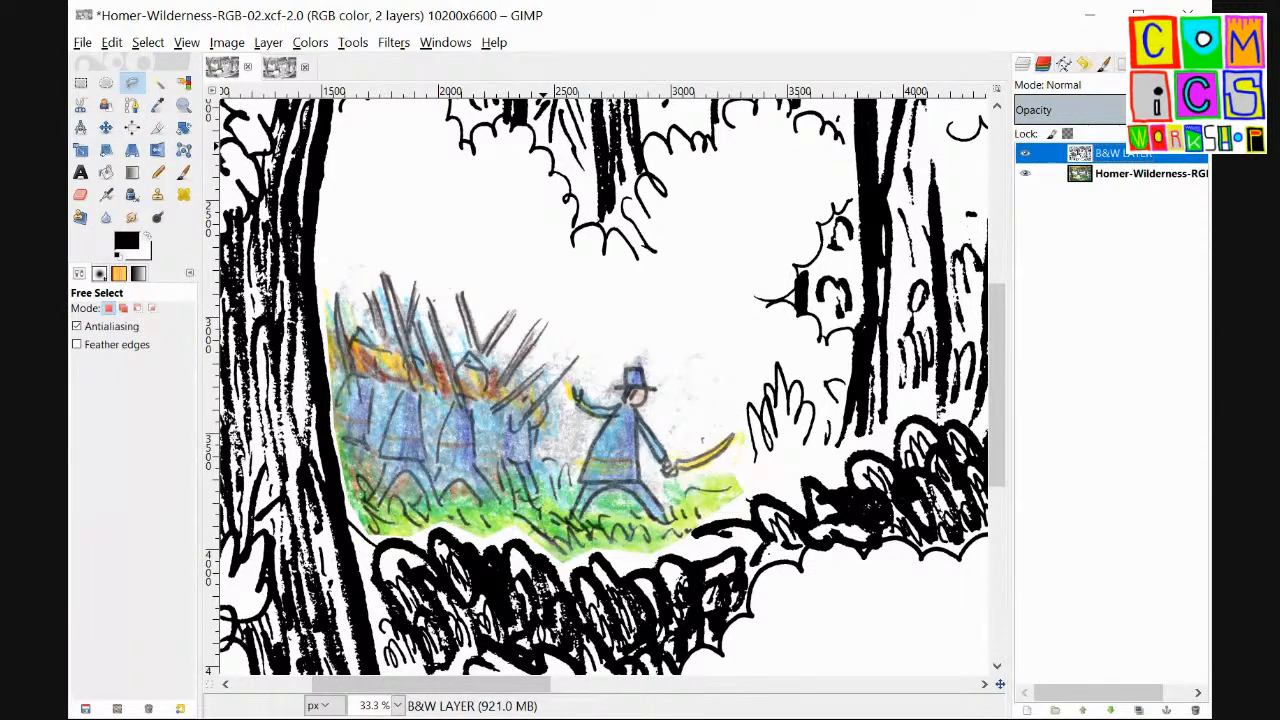
click(1064, 84)
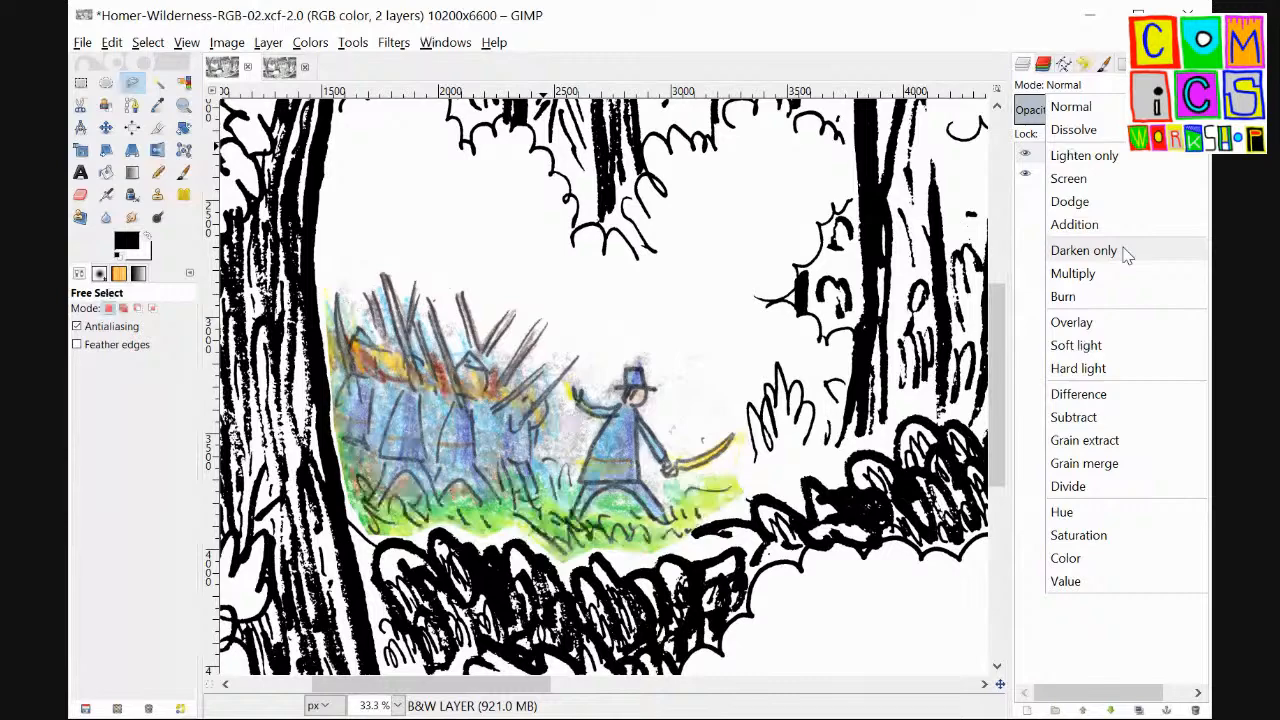
click(1084, 250)
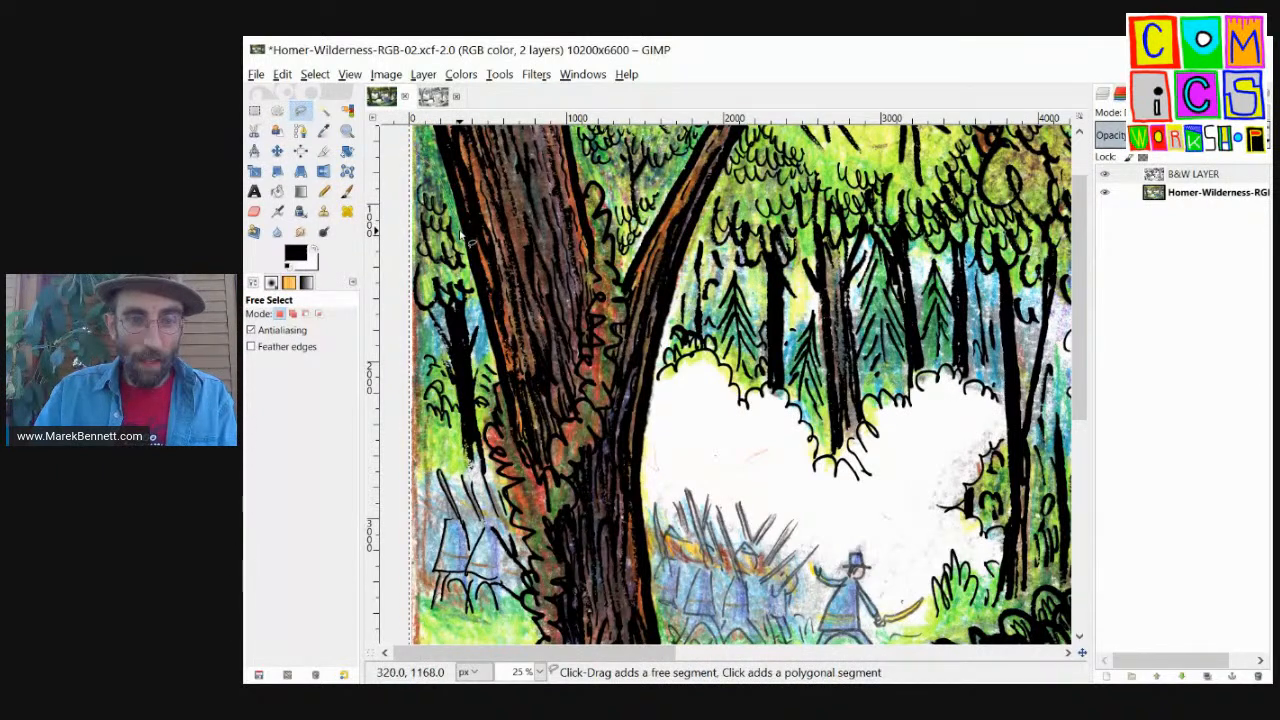
Step: Free-select another area and cut it out of the B&W LAYER with Edit > Cut
click(504, 390)
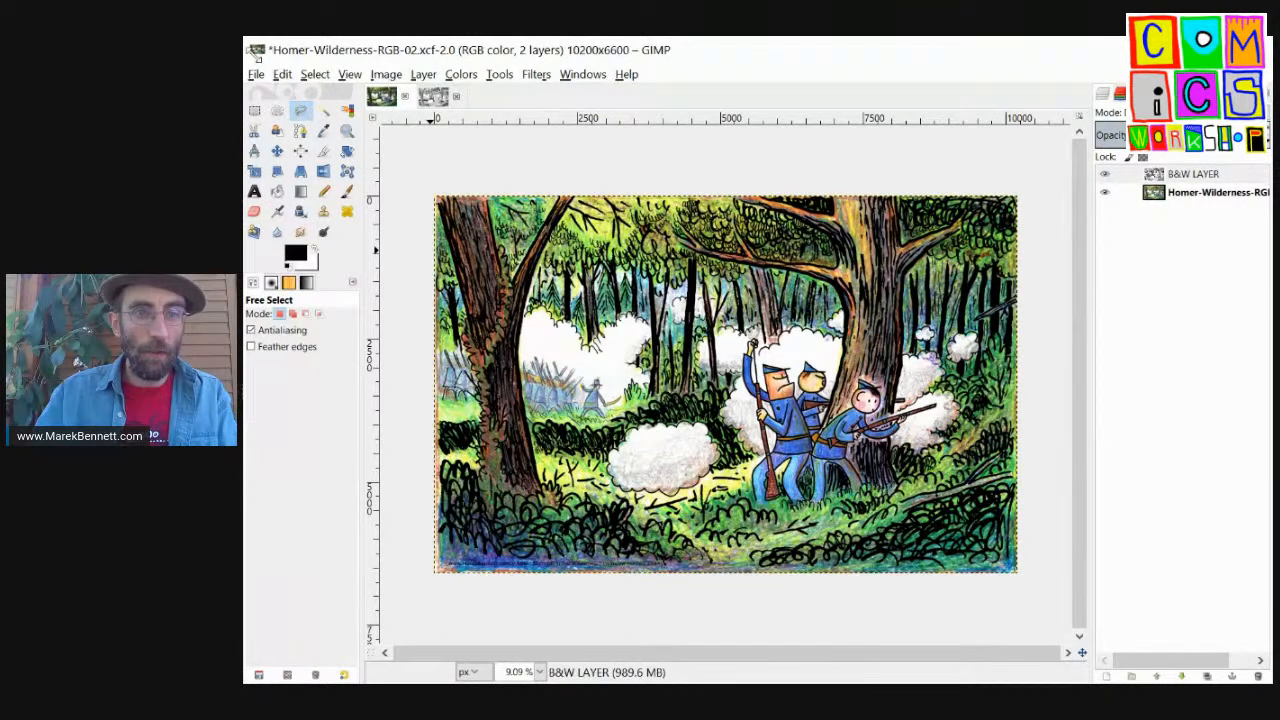
click(282, 74)
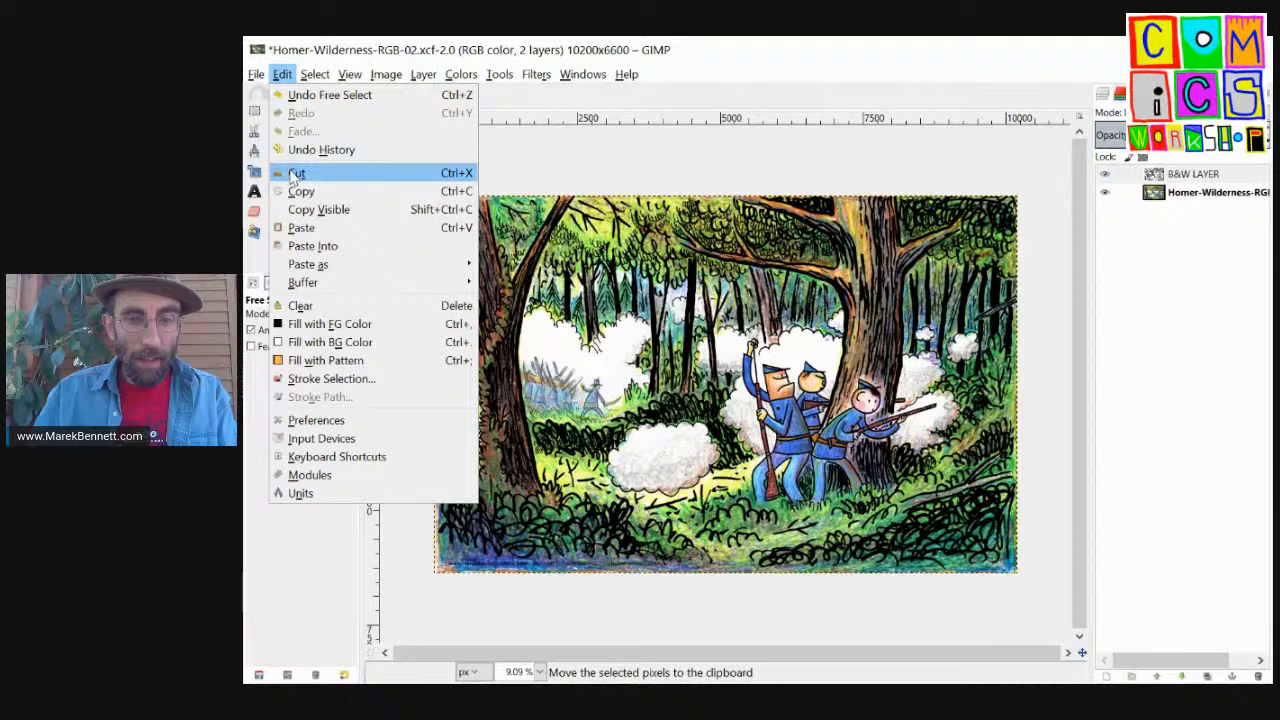
click(296, 172)
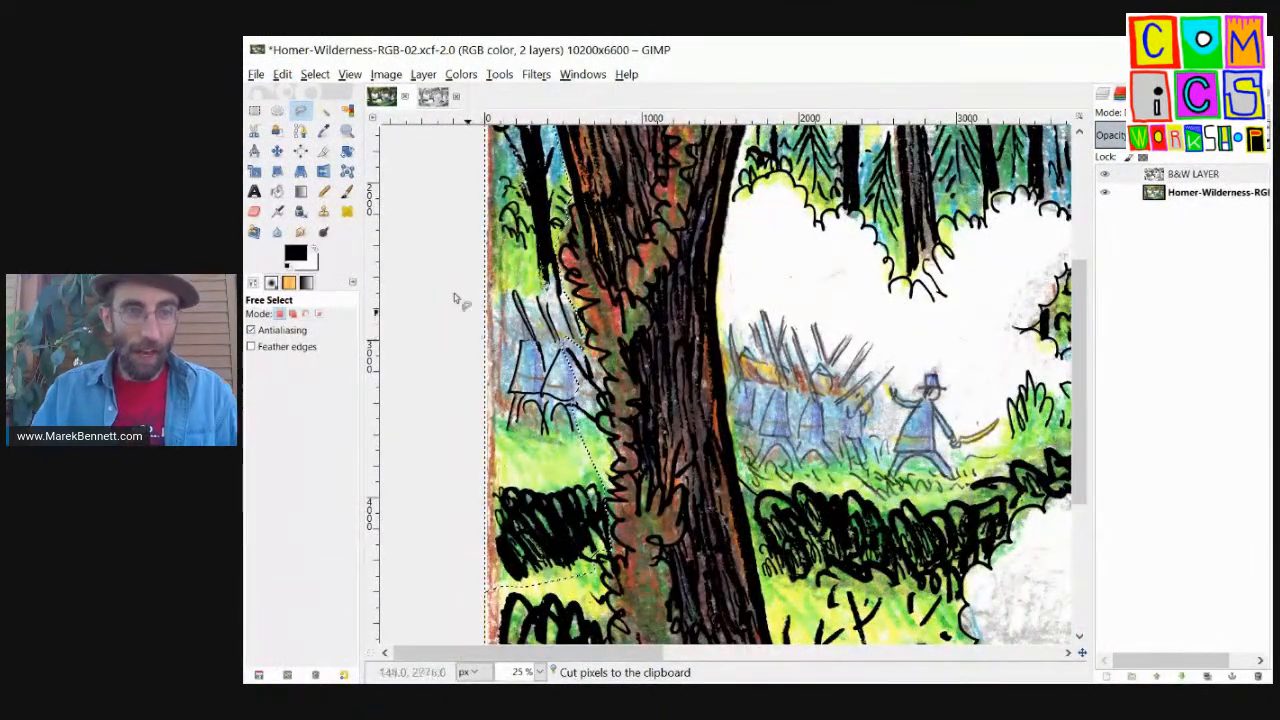
click(282, 74)
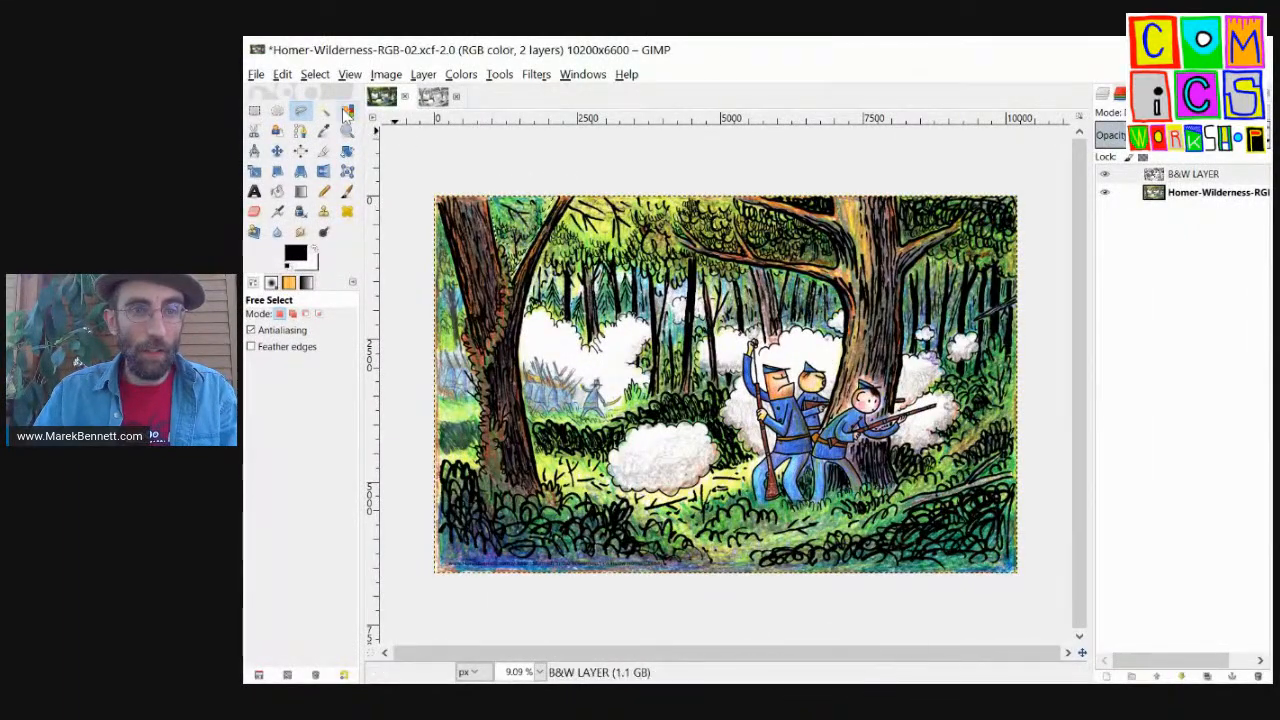
Step: Cut the selected smoke area above the foreground soldiers from the B&W LAYER
click(282, 74)
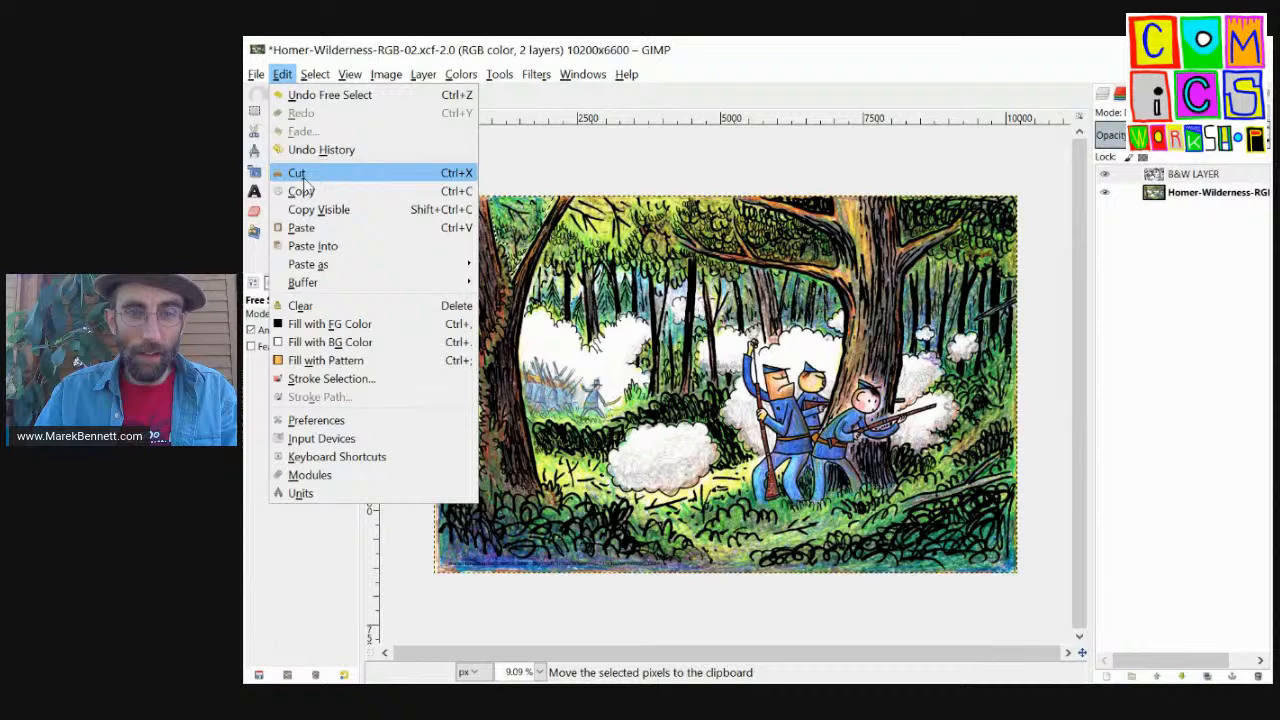
click(296, 172)
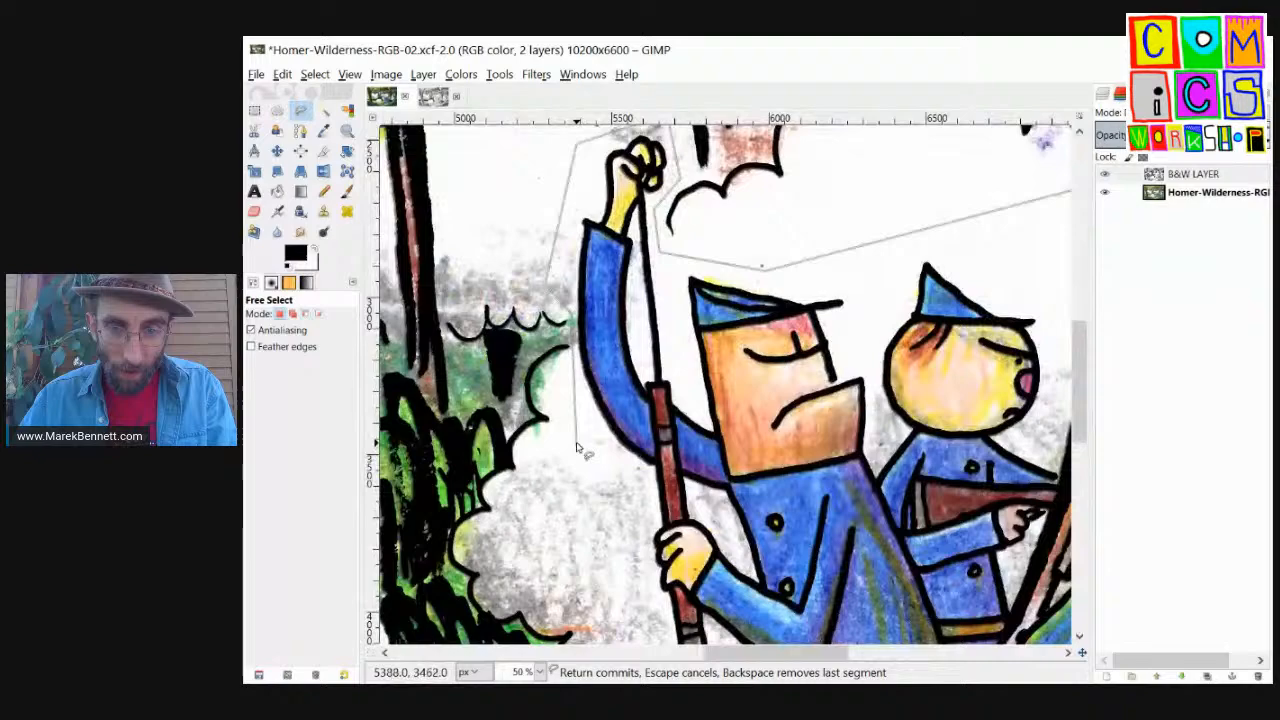
Step: Trace a freehand selection down the scene with the Free Select tool
scroll(down, 3)
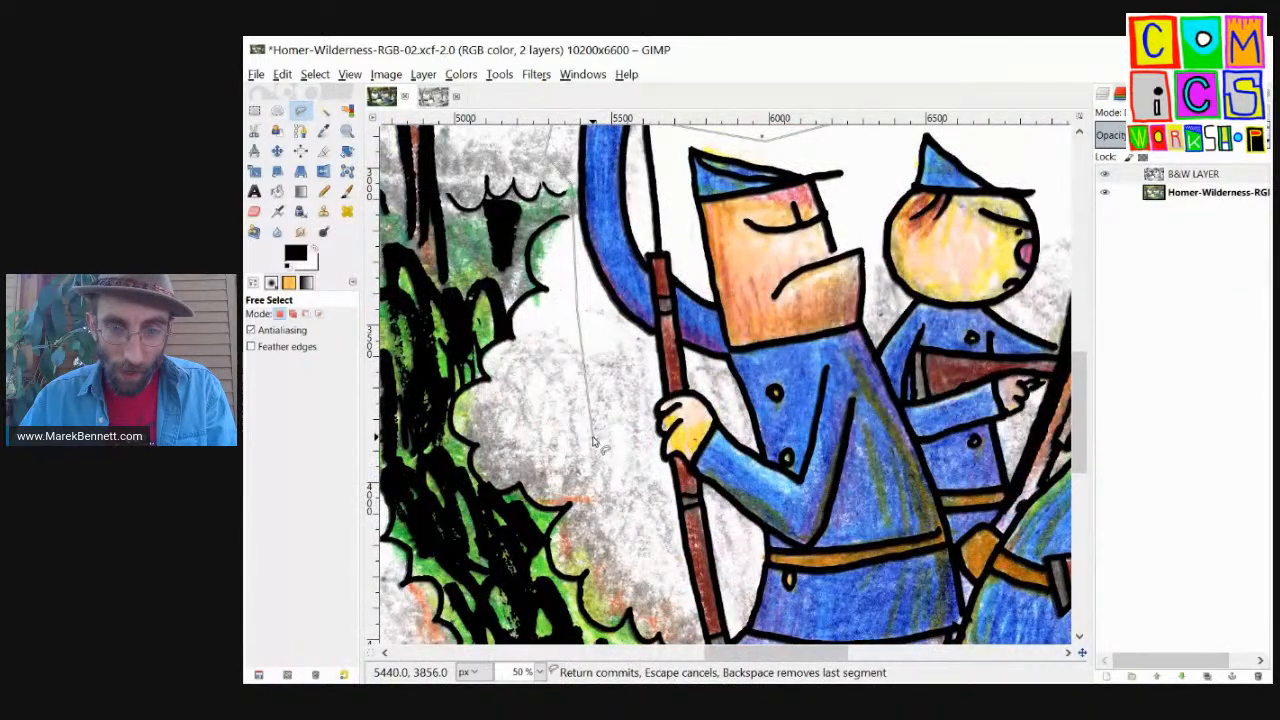
scroll(down, 3)
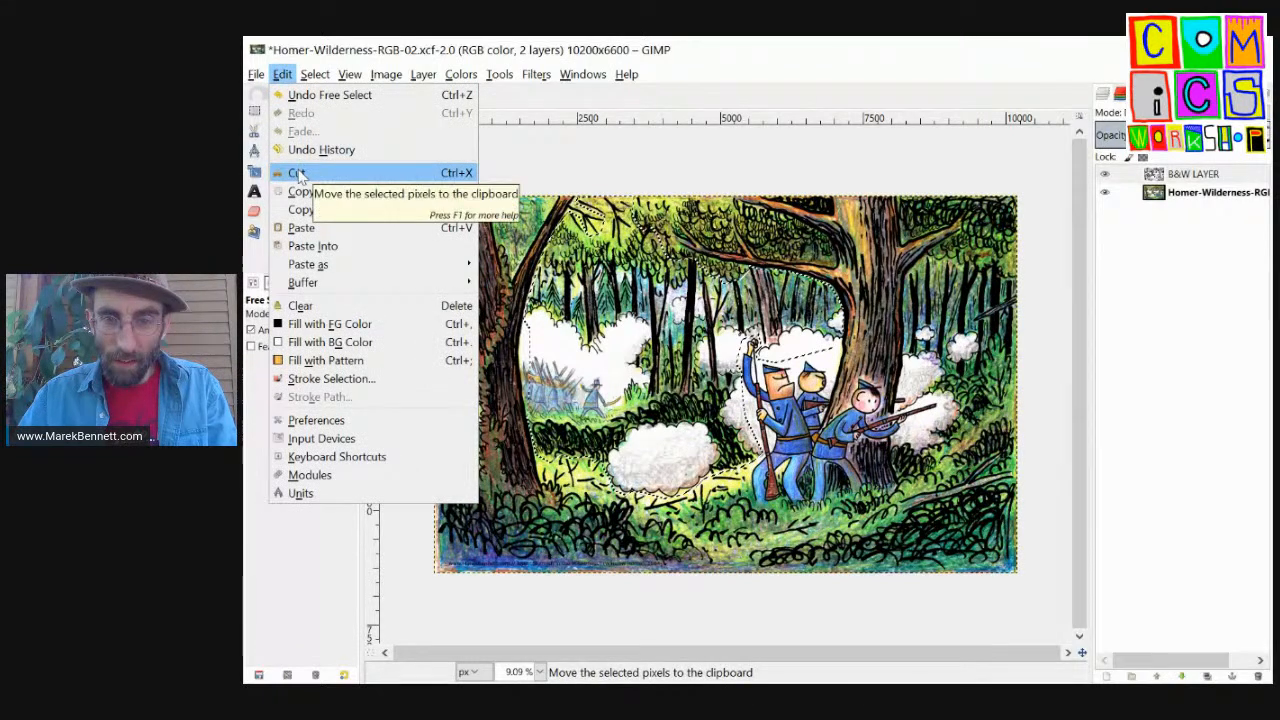
click(298, 172)
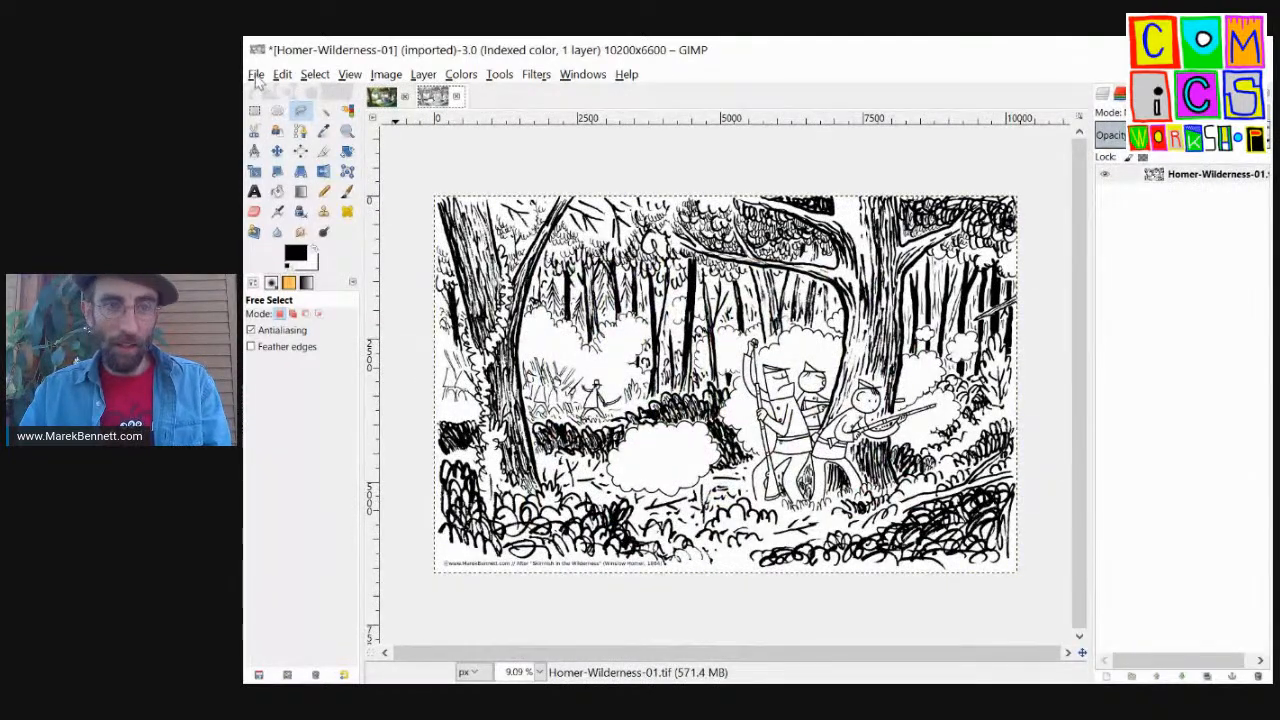
Step: Anchor the floating selection as a new layer named 'B&W LAYER FULL'
click(282, 74)
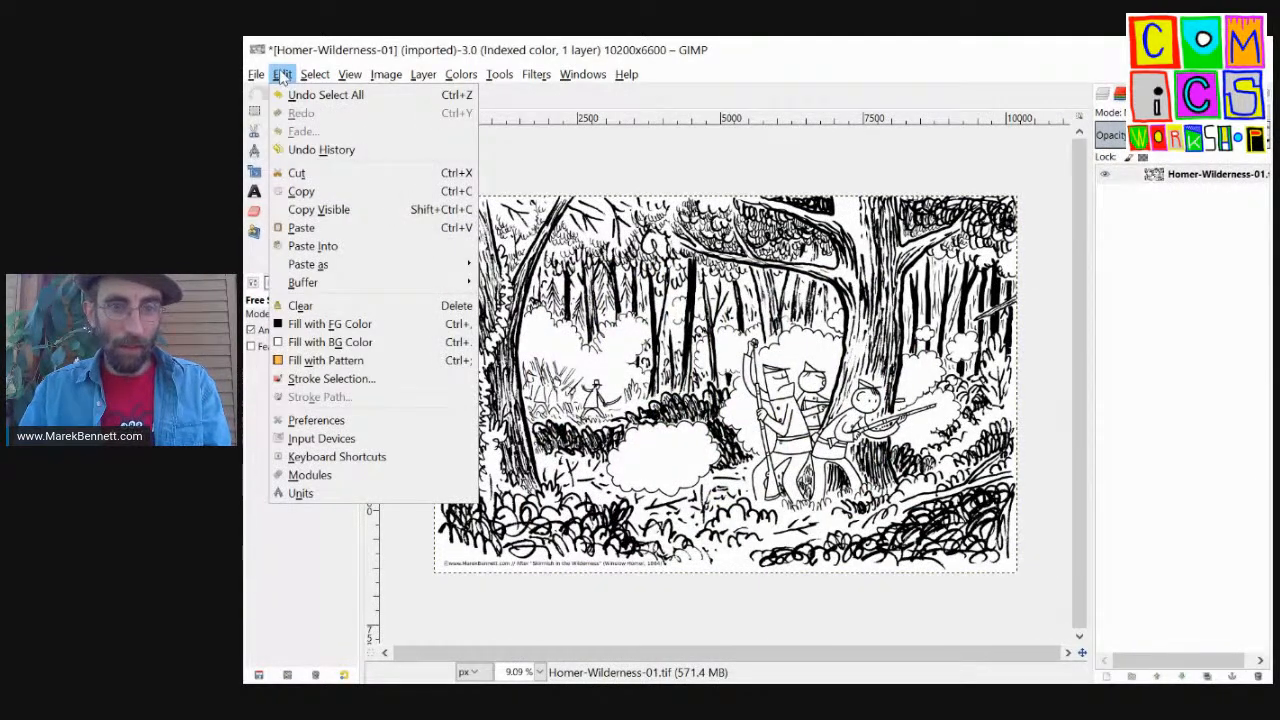
mouse_move(330, 228)
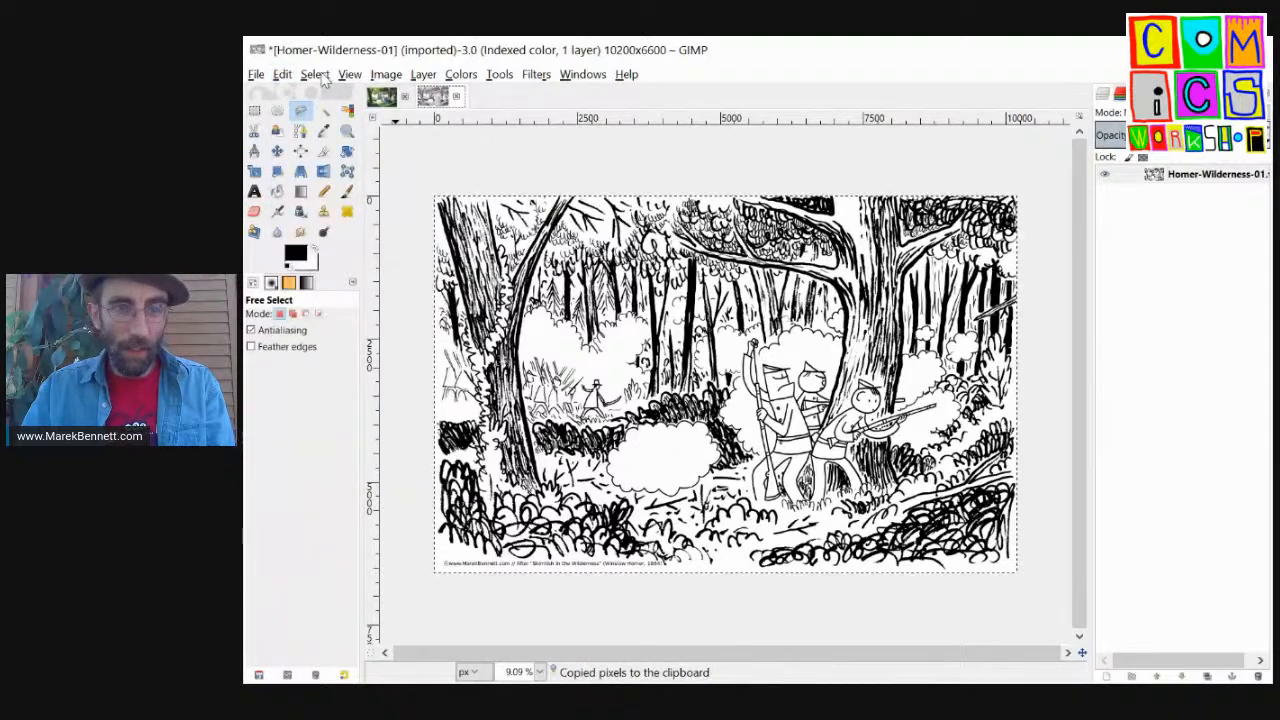
click(282, 74)
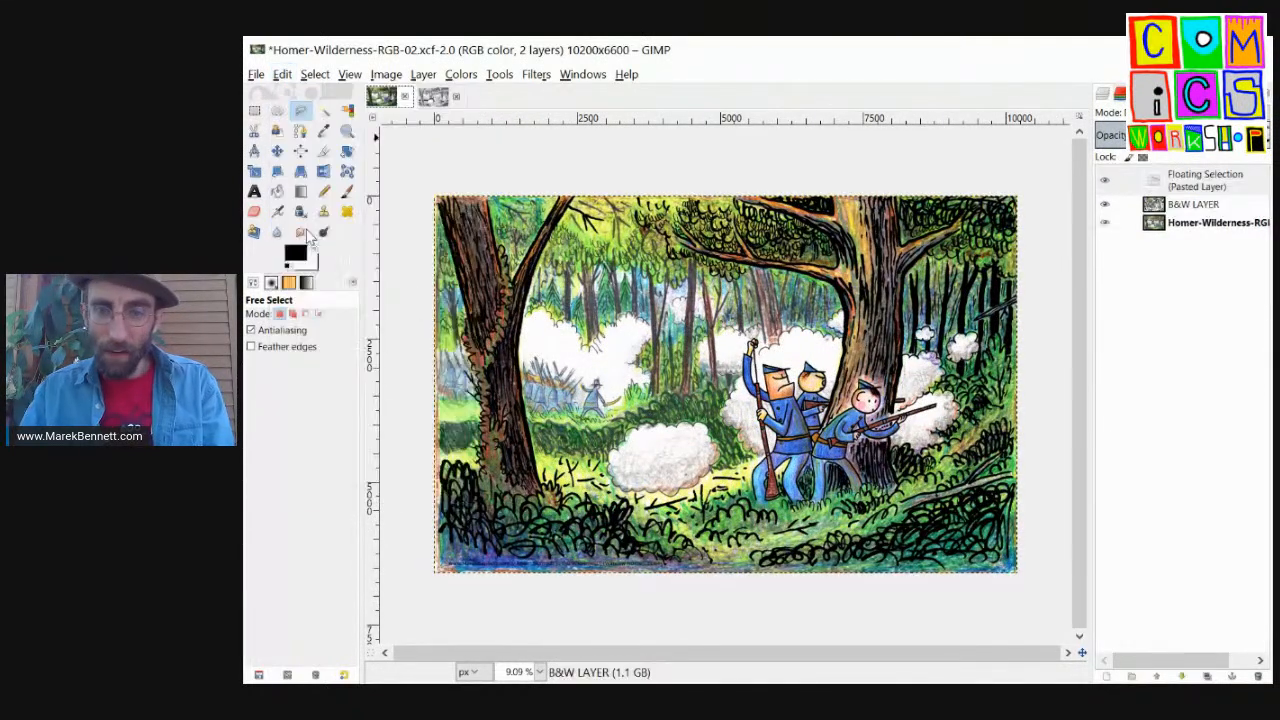
mouse_move(300, 232)
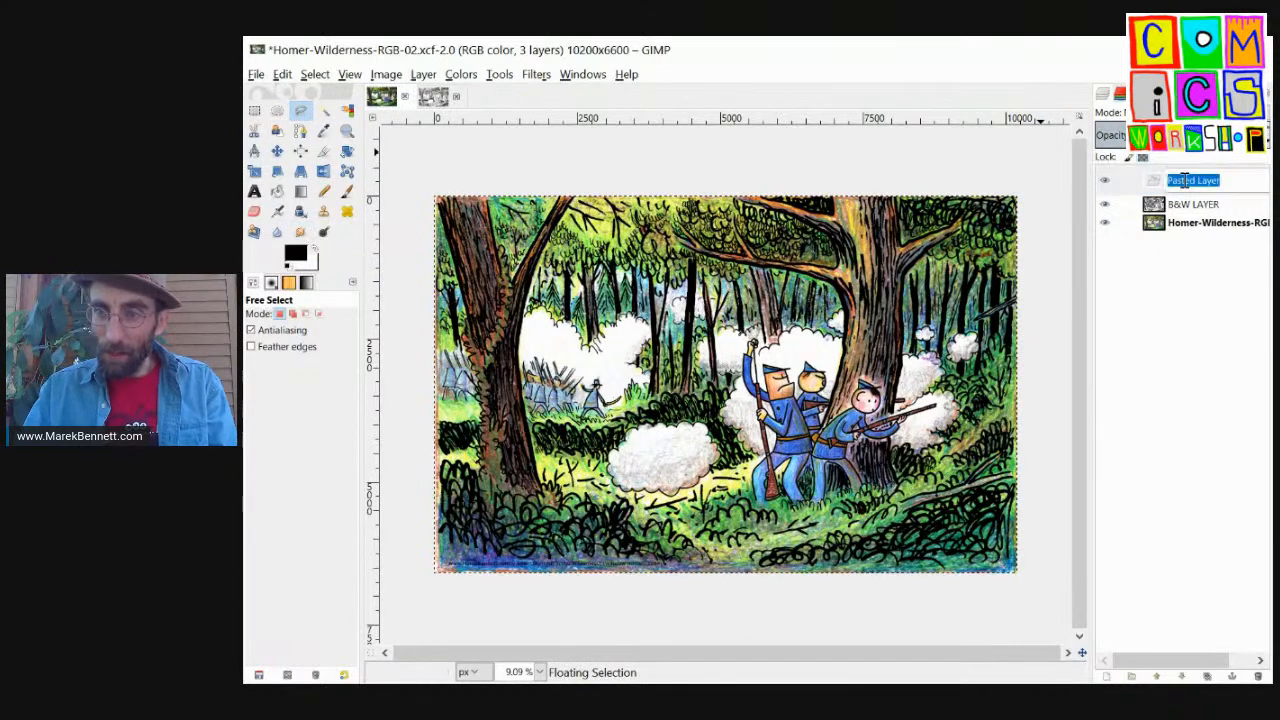
text(B&W LAYER FULL)
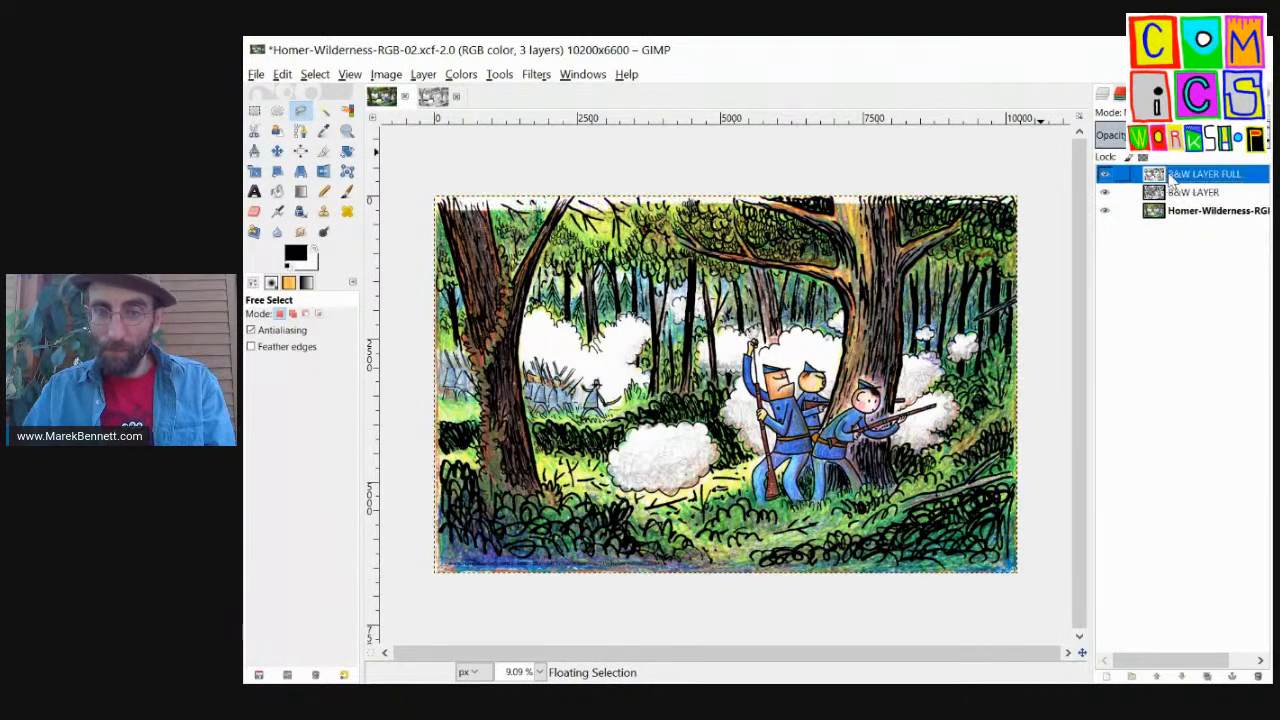
click(1104, 172)
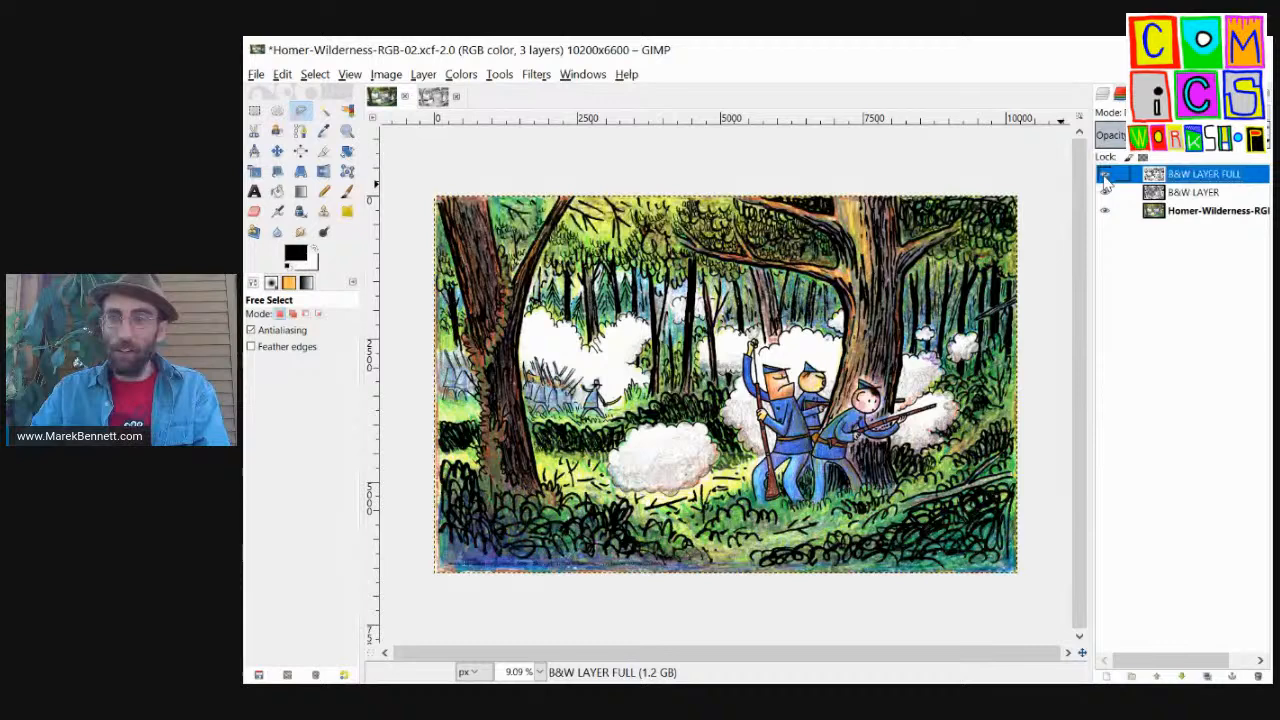
Step: Toggle visibility of the B&W LAYER FULL layer in the Layers panel
click(1104, 192)
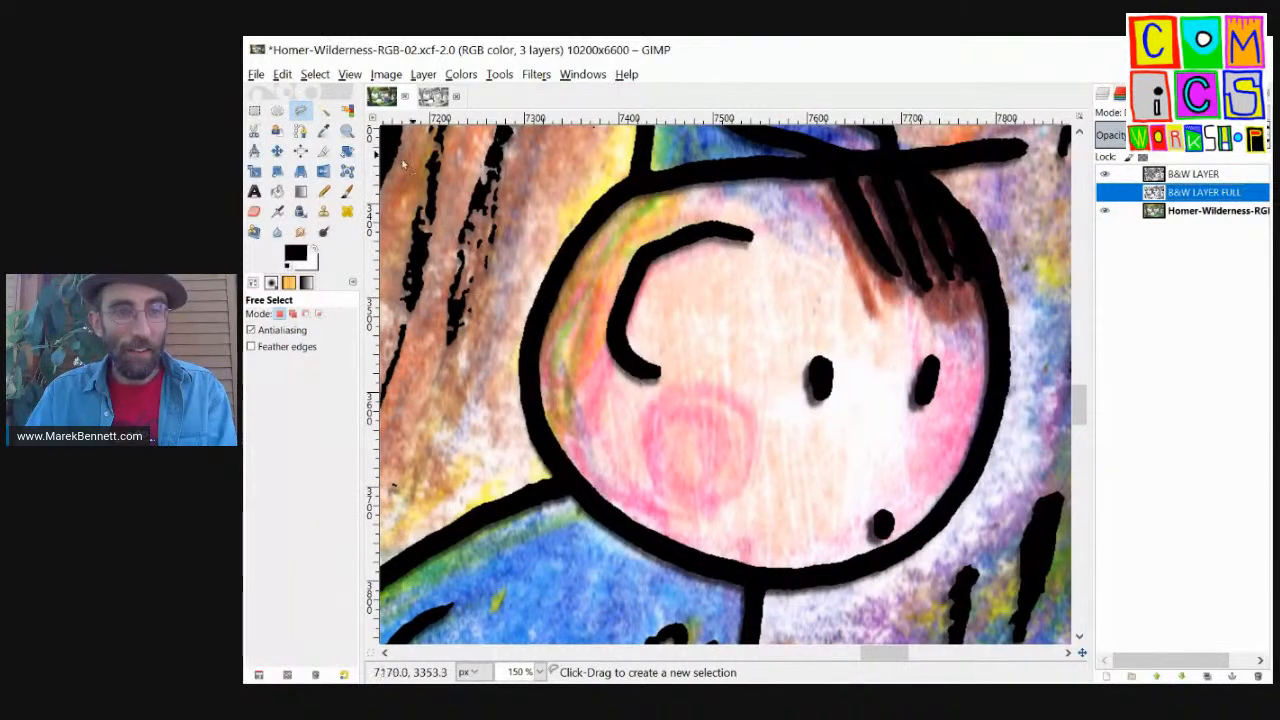
click(276, 150)
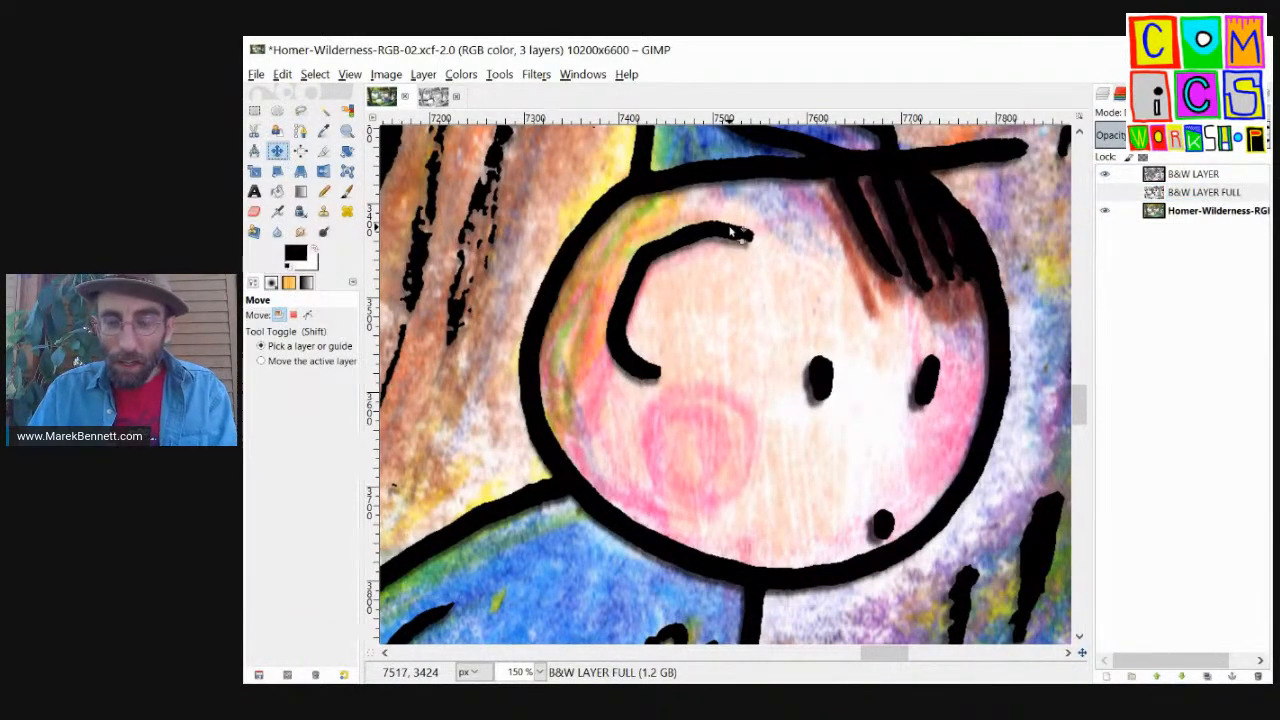
click(1192, 172)
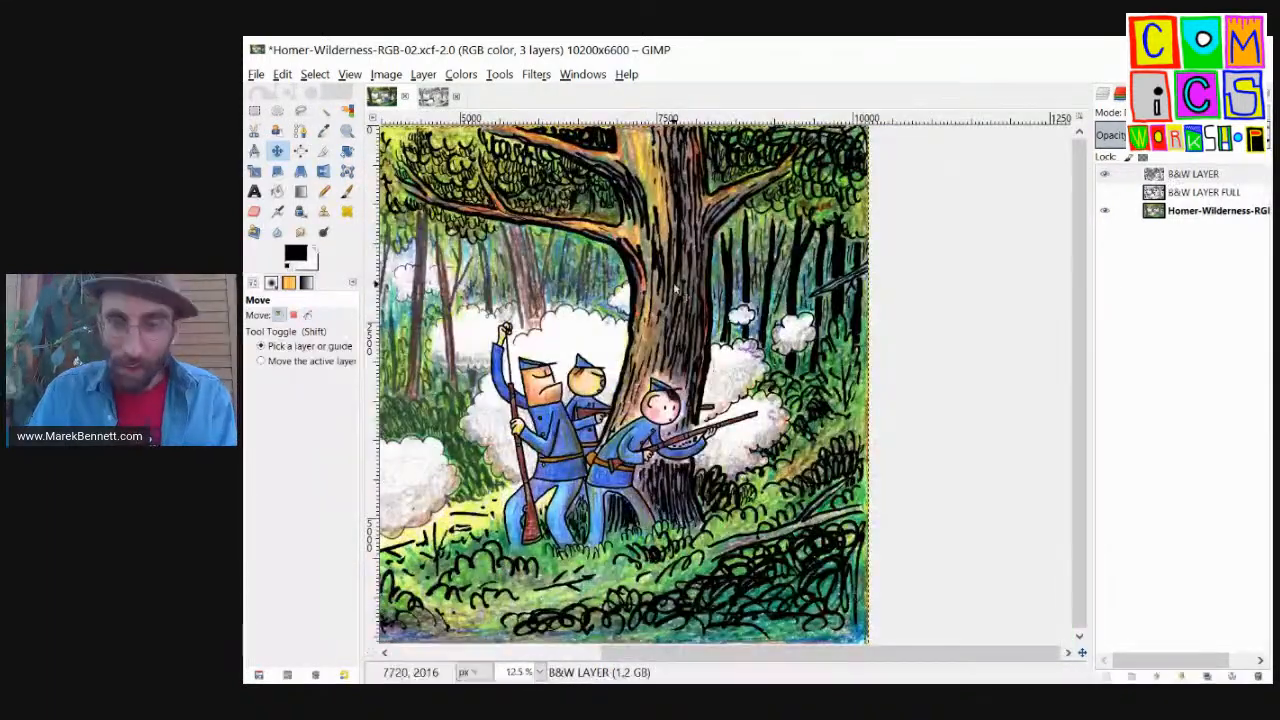
click(300, 110)
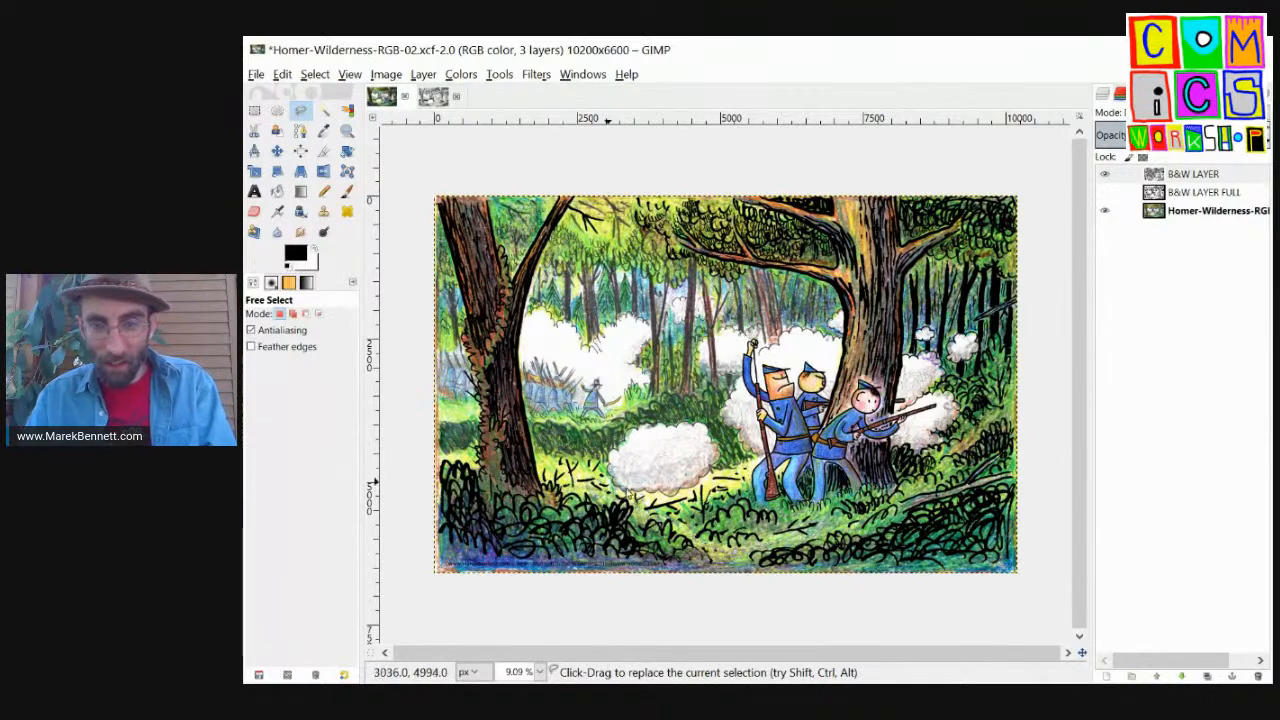
Step: Place freehand selection points running down the right edge of the forest scene
drag(550, 456, 790, 540)
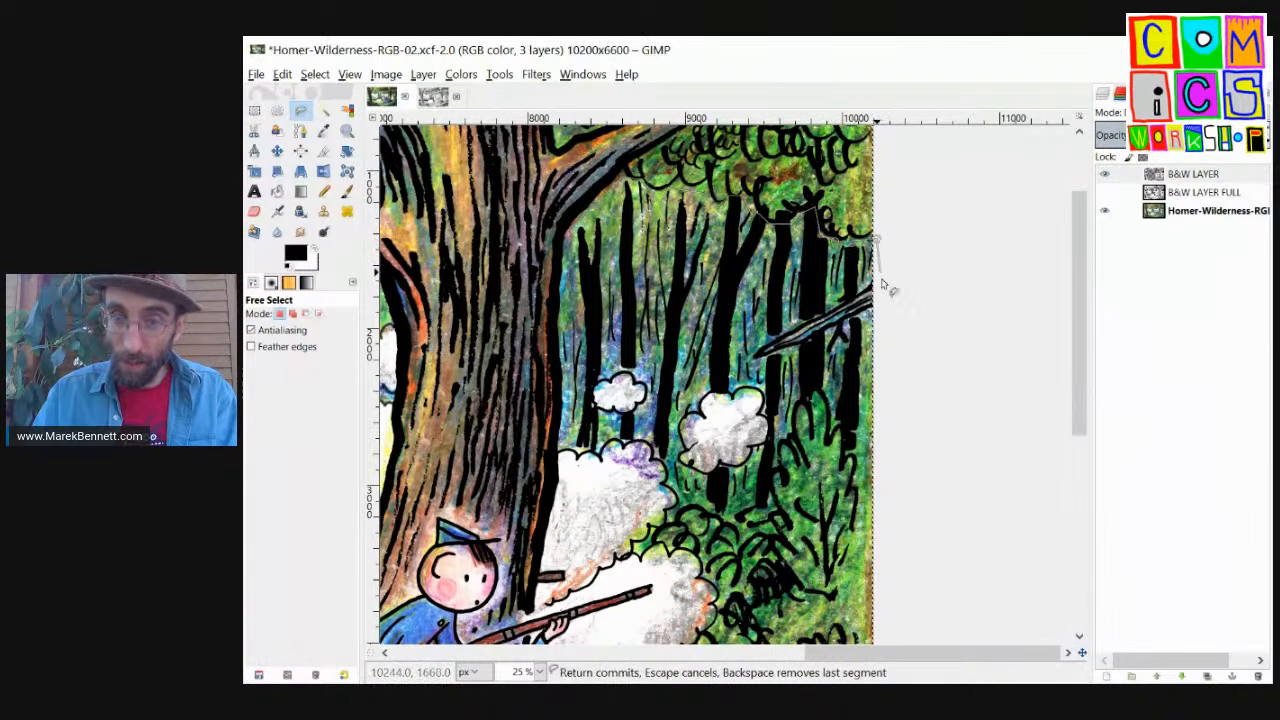
click(888, 440)
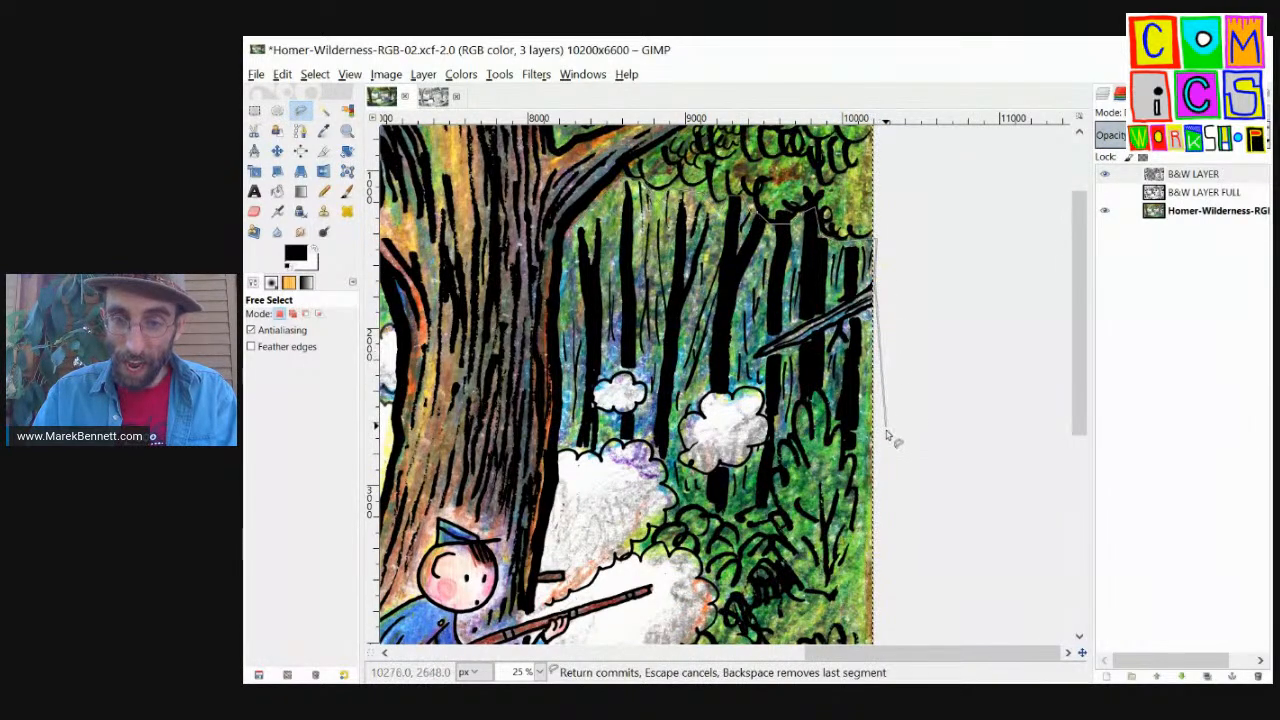
scroll(down, 3)
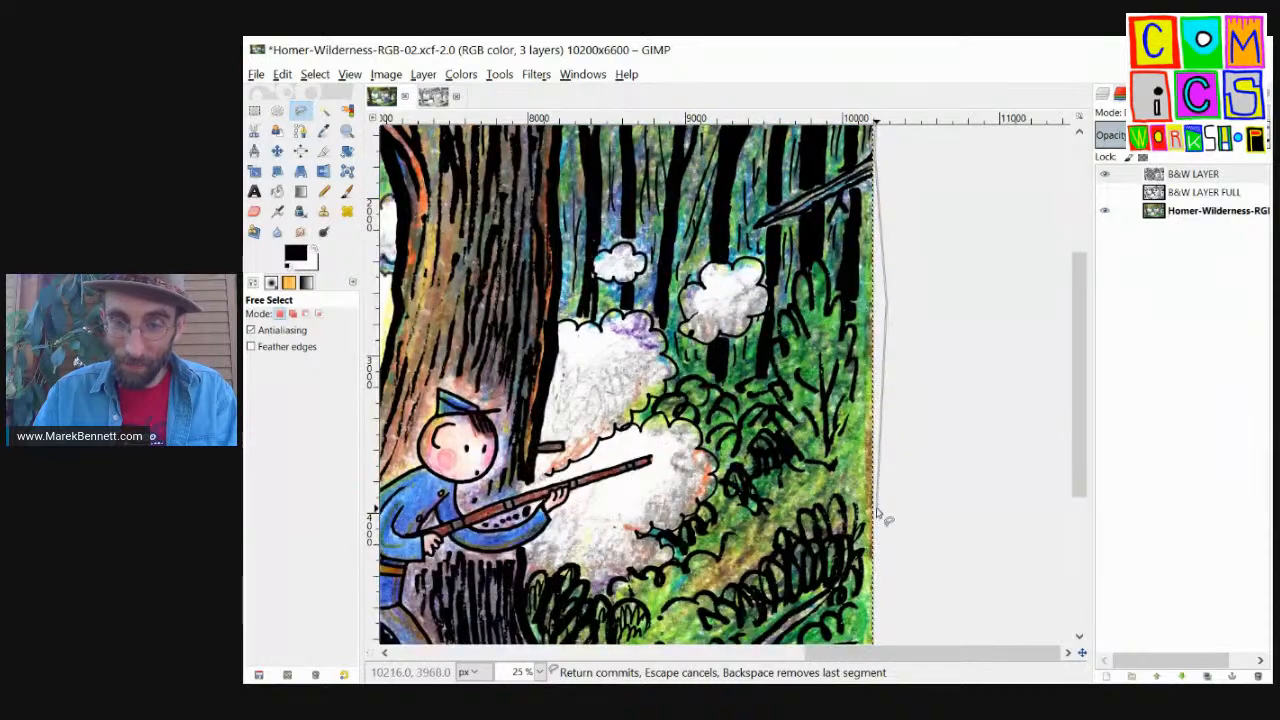
scroll(down, 3)
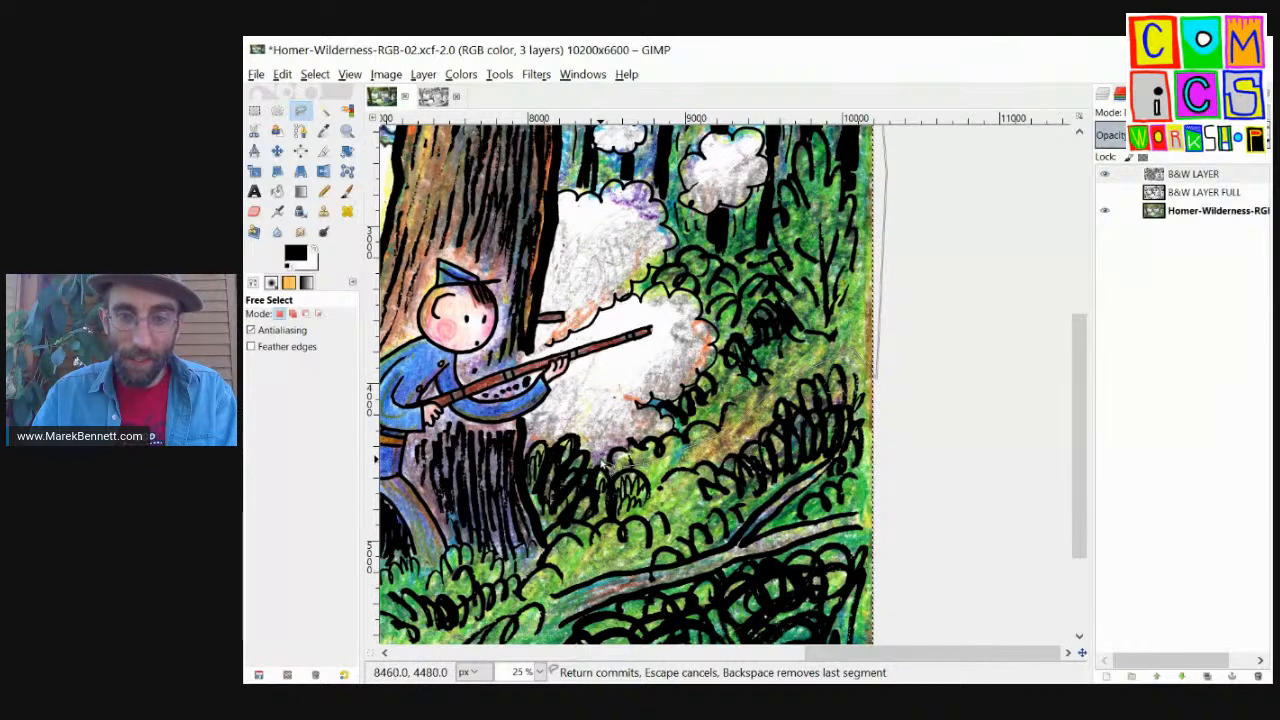
click(612, 470)
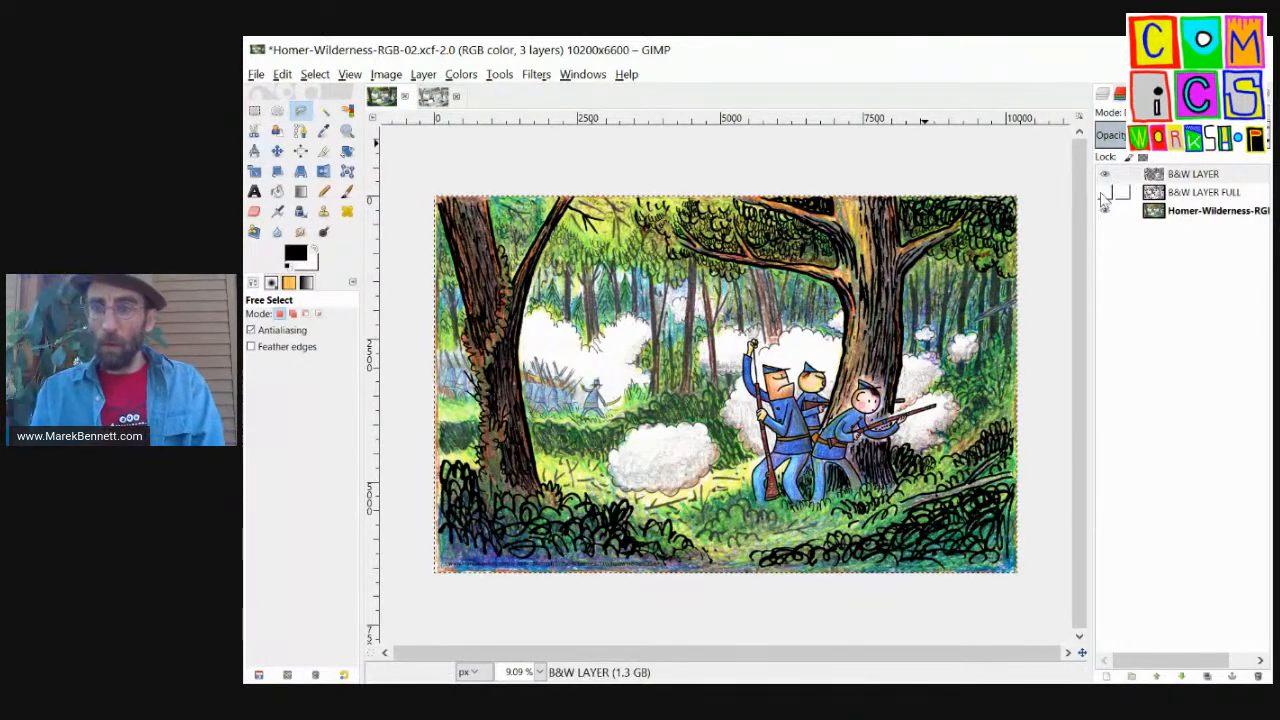
Step: Toggle the eye icon of B&W LAYER FULL over the colour scene
click(1106, 172)
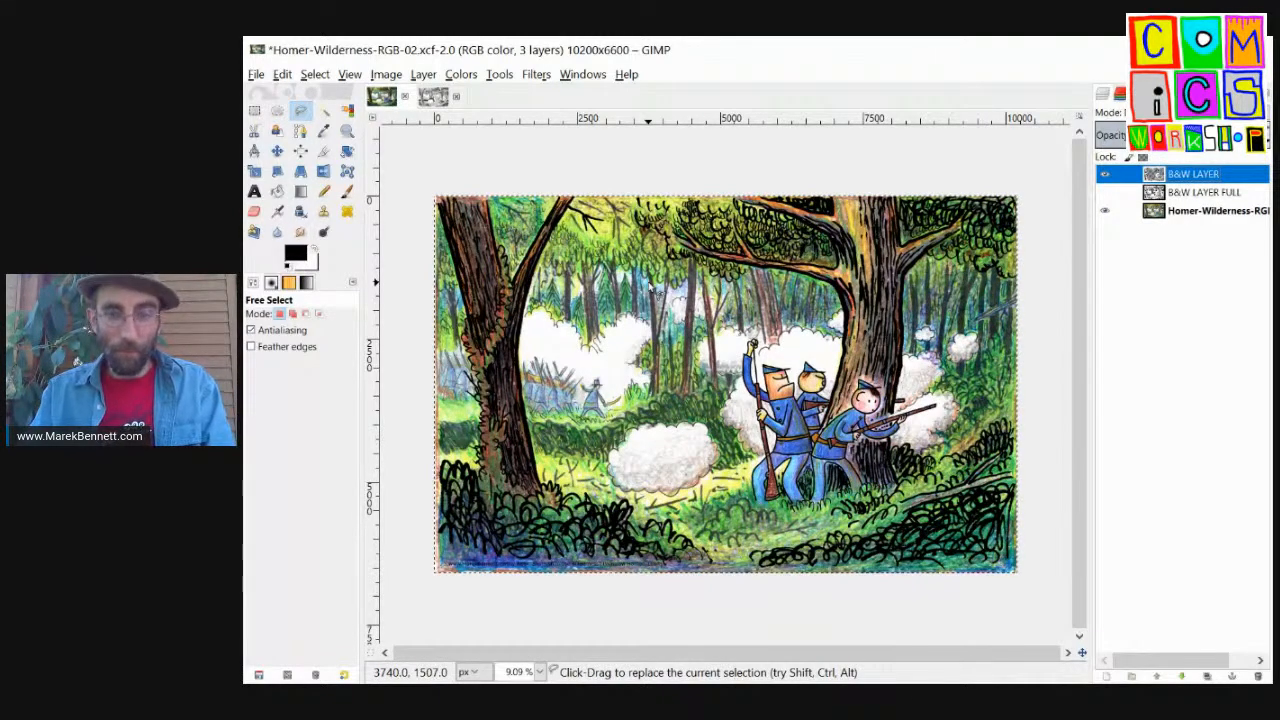
Step: Export the layered scene to the Desktop as Homer-Wilderness-RGB-02+LZW.tif with LZW compression
key(ctrl+s)
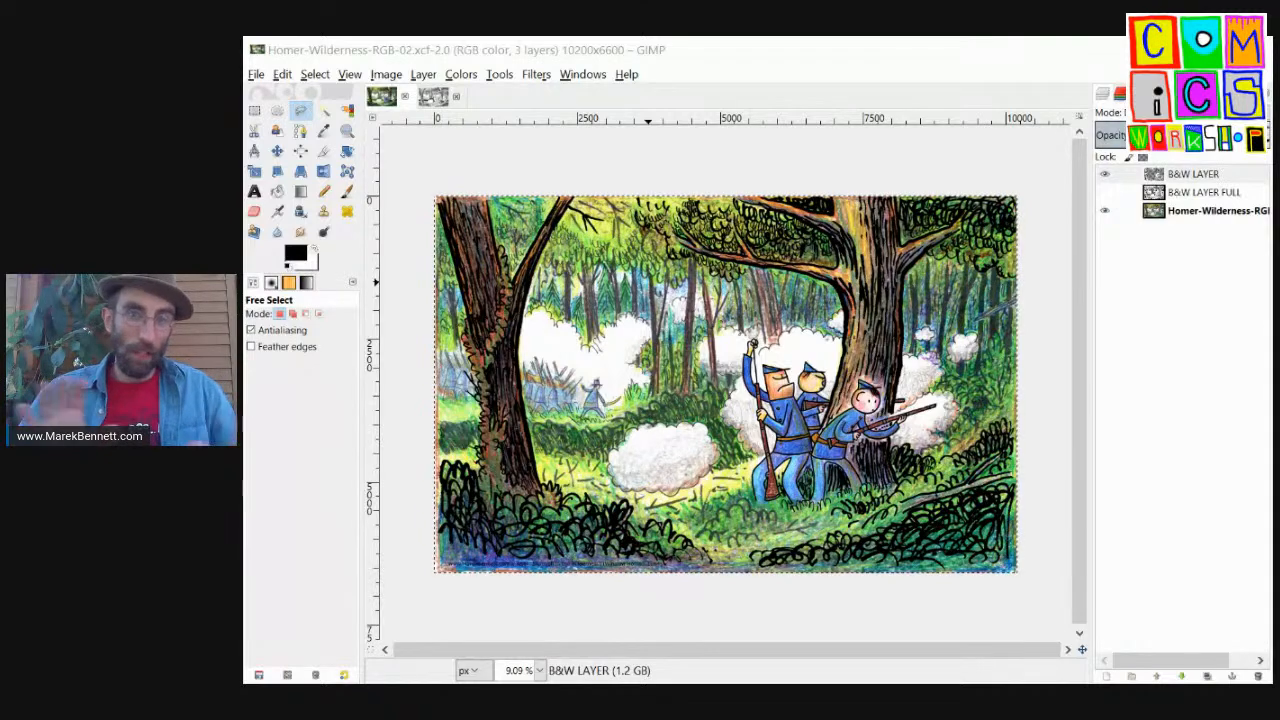
click(1192, 172)
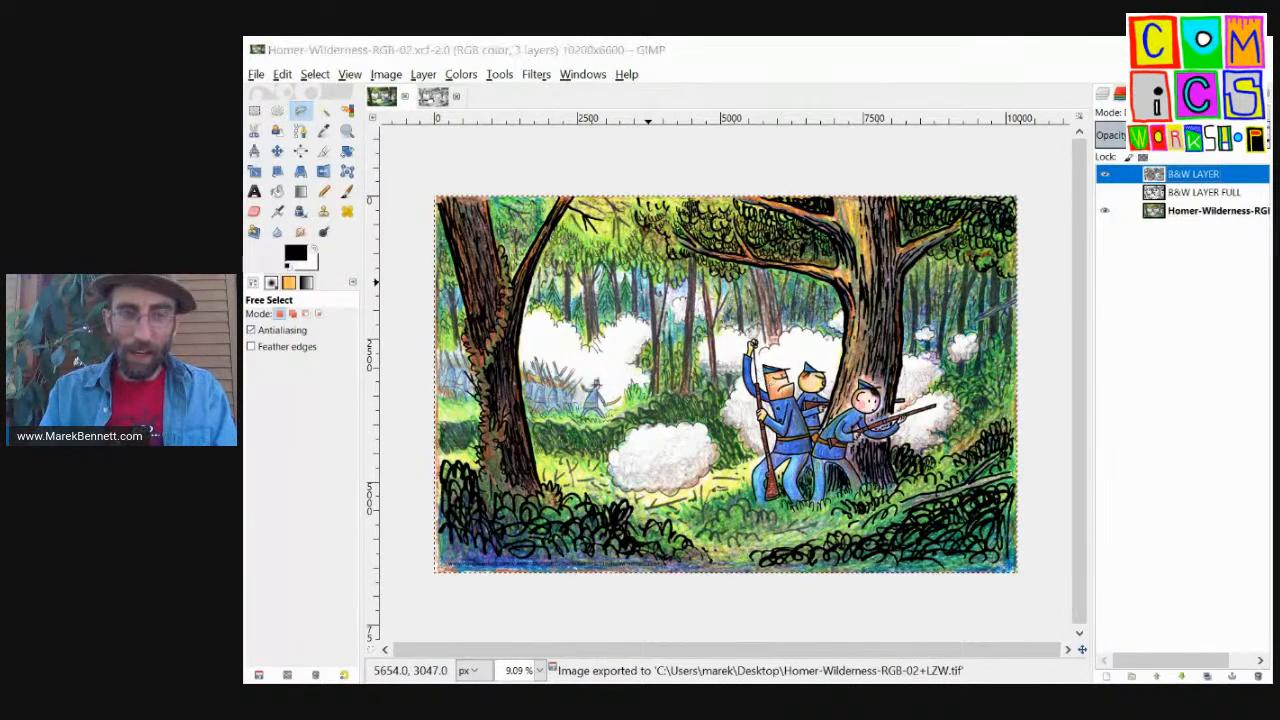
click(1104, 172)
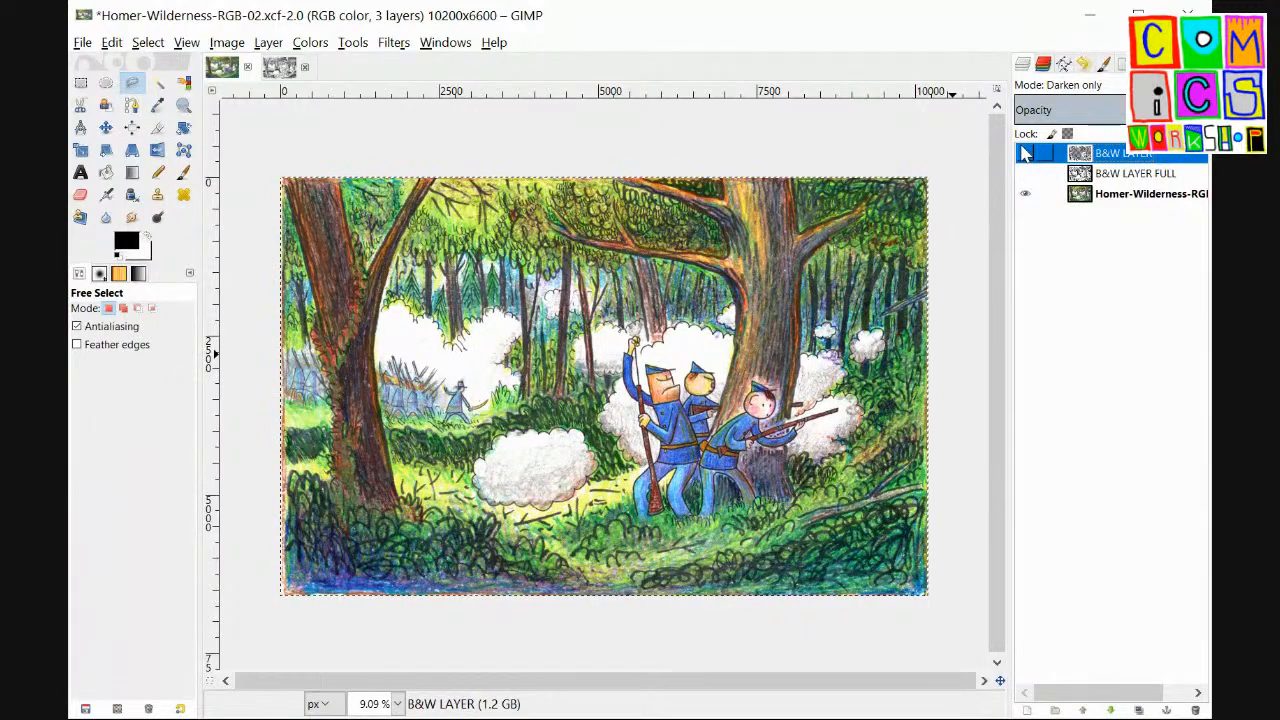
Step: Make the bottom Homer-Wilderness-RGB-02 colour layer the active layer
click(1024, 152)
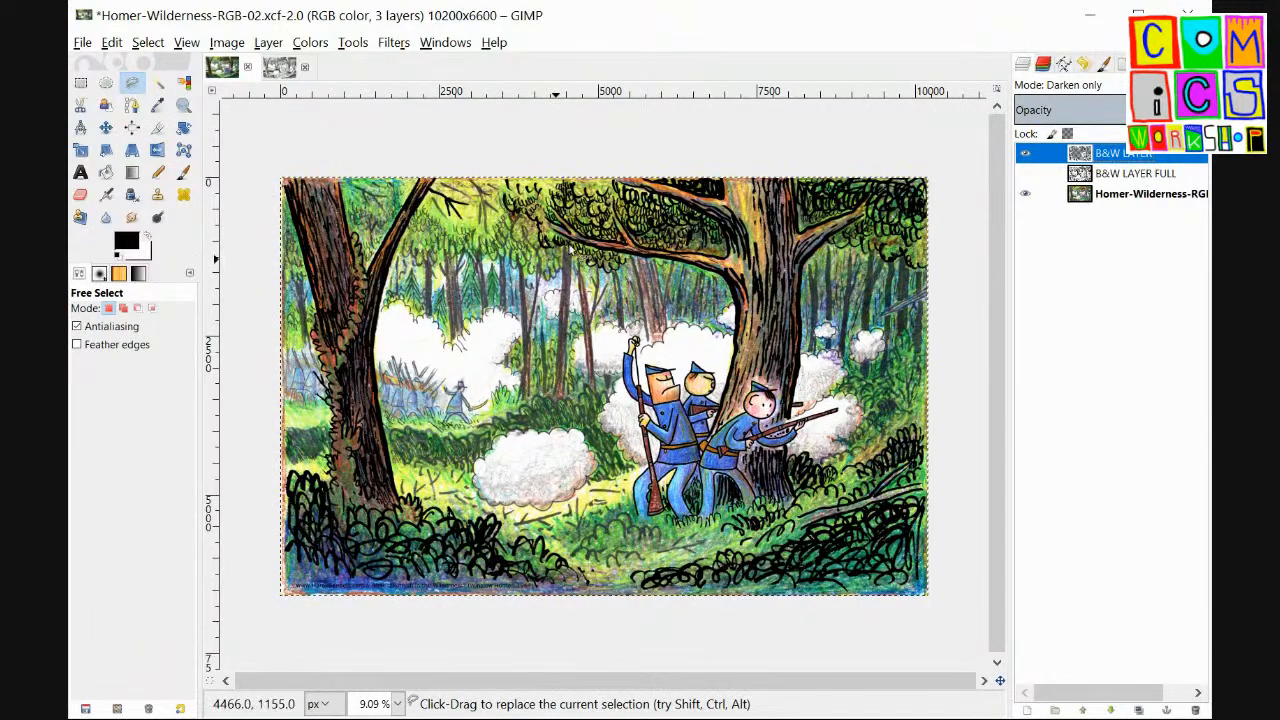
click(1024, 192)
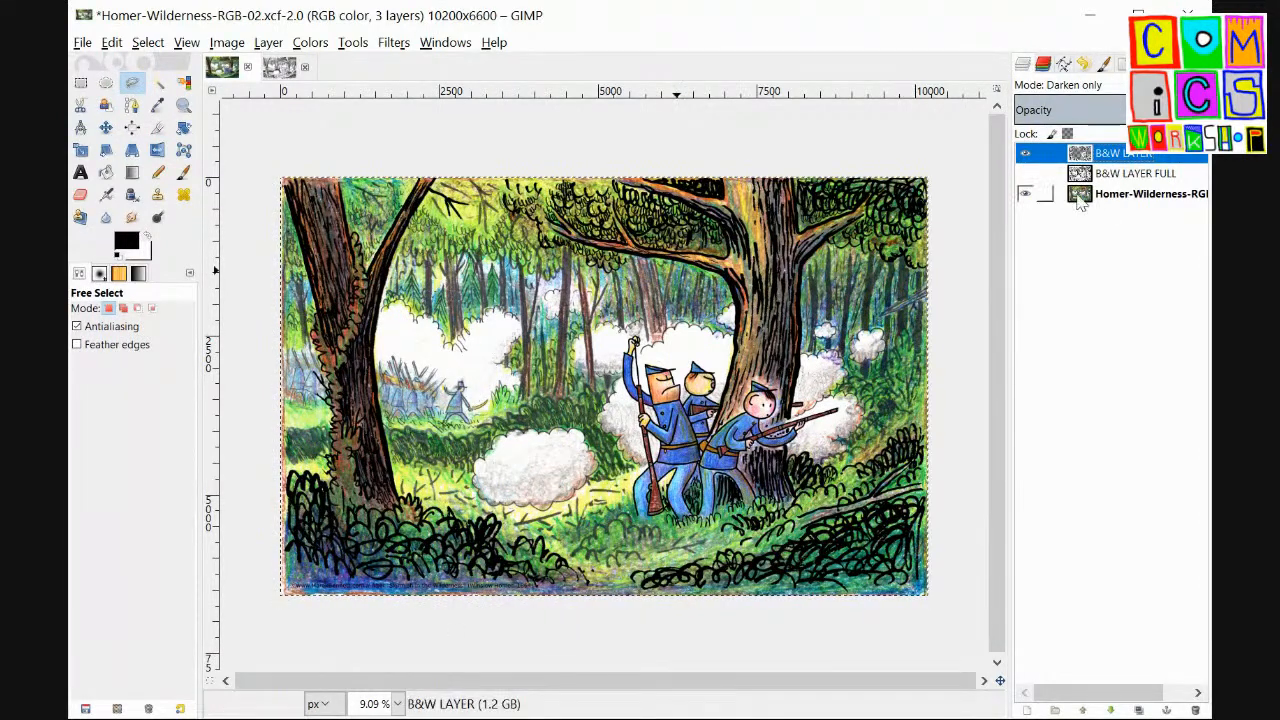
click(1150, 194)
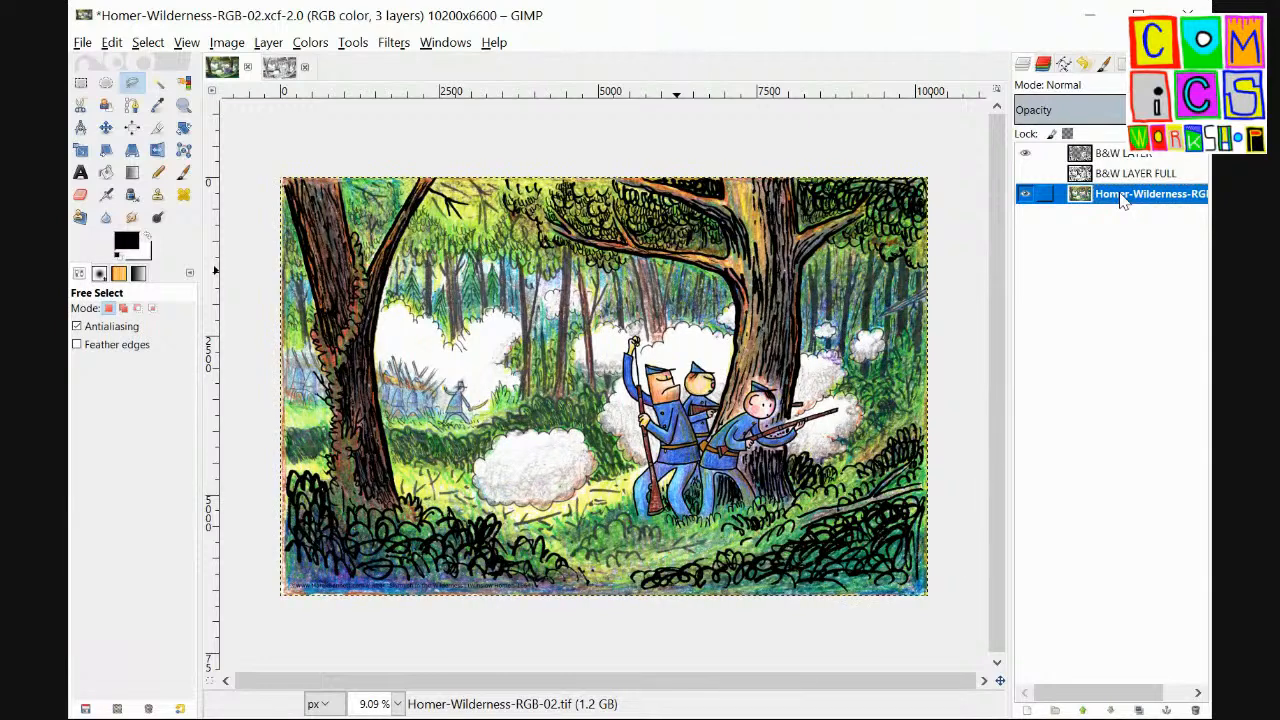
Step: Select All, copy the colour scene and paste it as a new untitled image
click(148, 42)
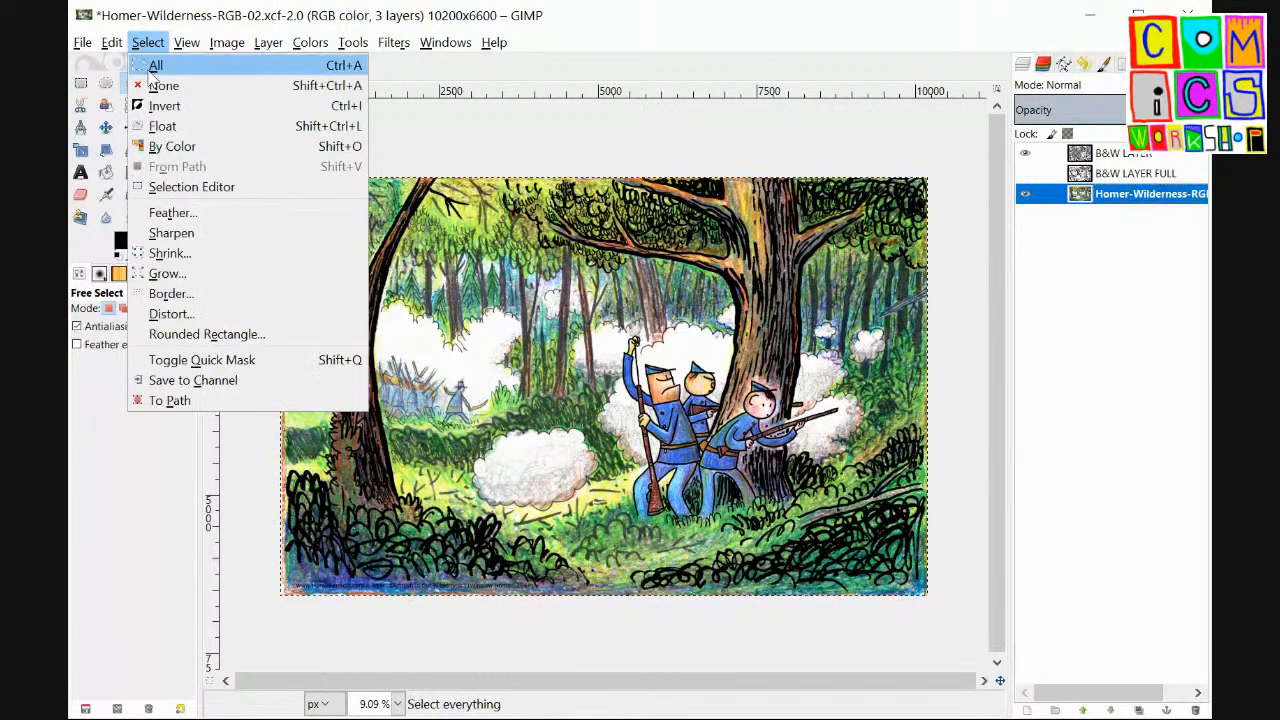
click(112, 42)
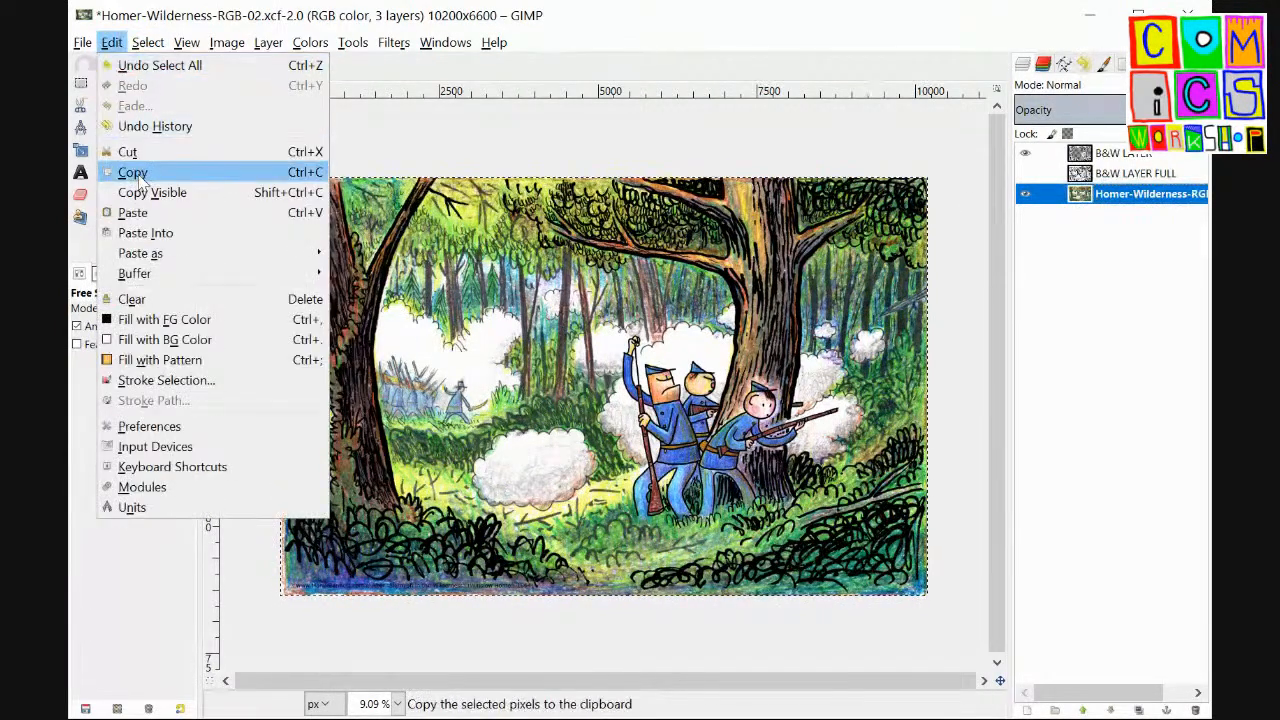
click(132, 172)
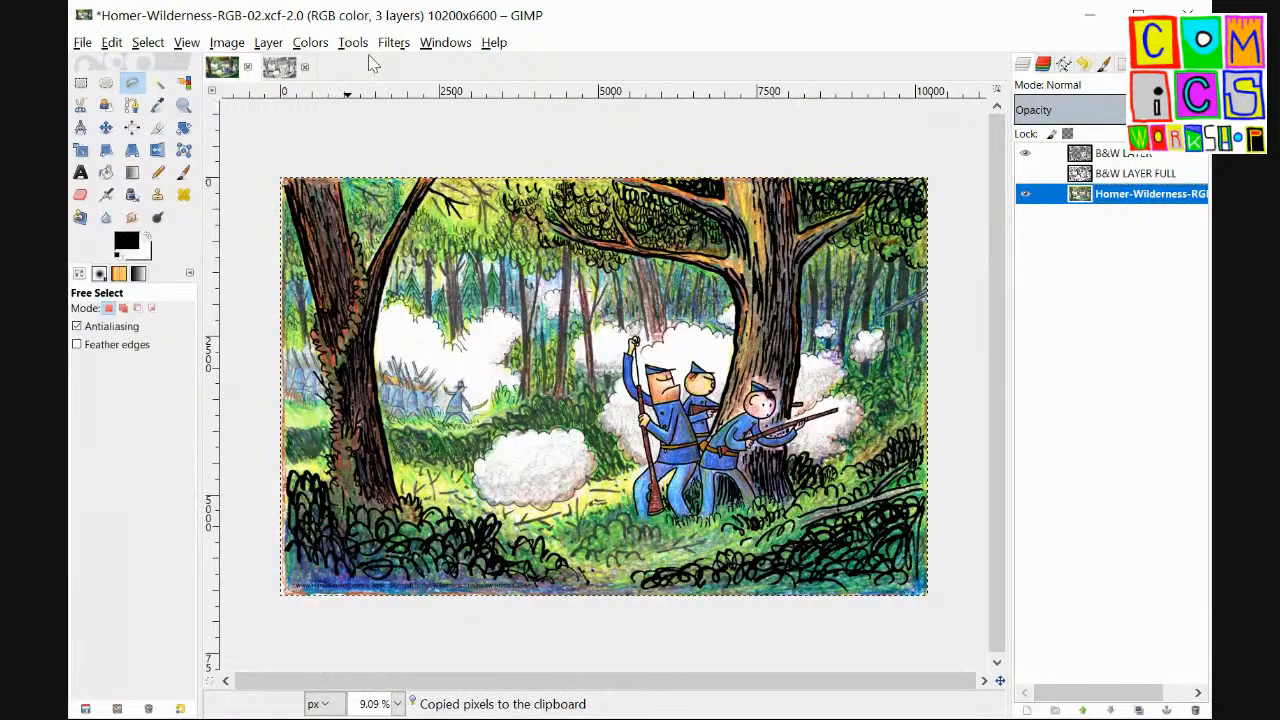
click(84, 42)
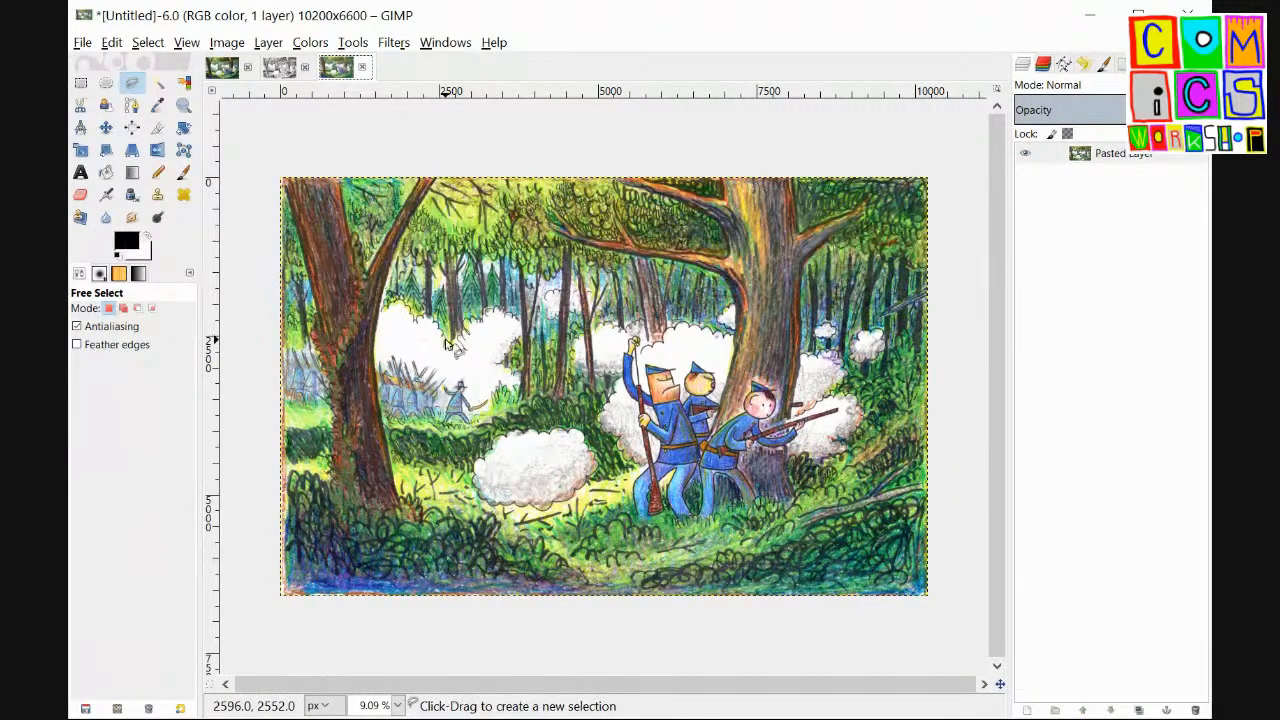
Step: Convert the untitled copy to Grayscale via Image > Mode
click(226, 42)
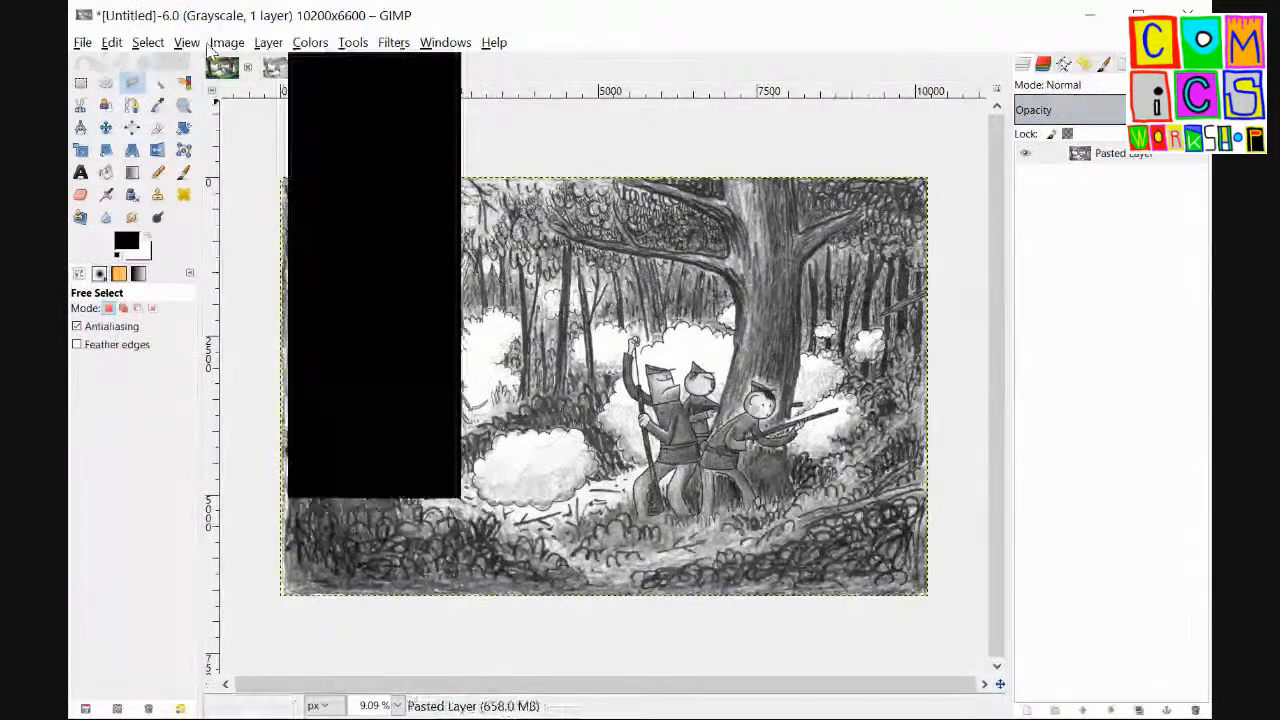
Step: Bring up Colors > Brightness-Contrast on the grayscale copy
click(310, 42)
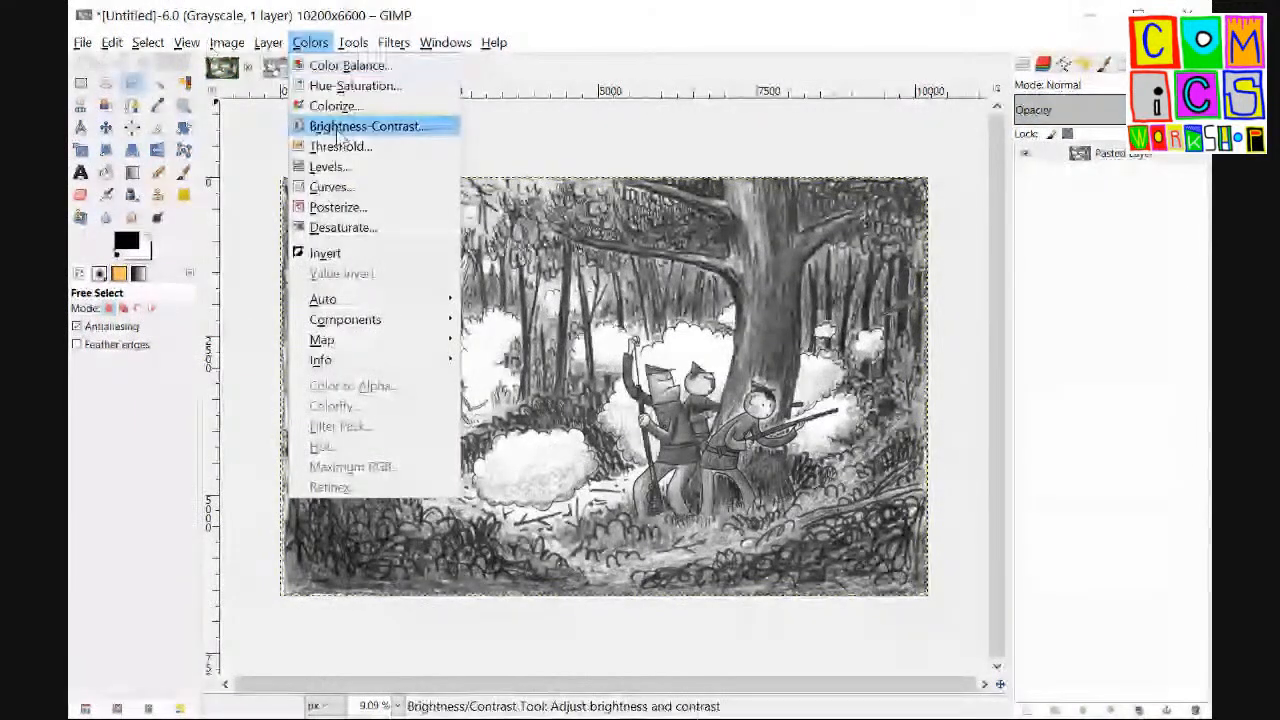
click(368, 124)
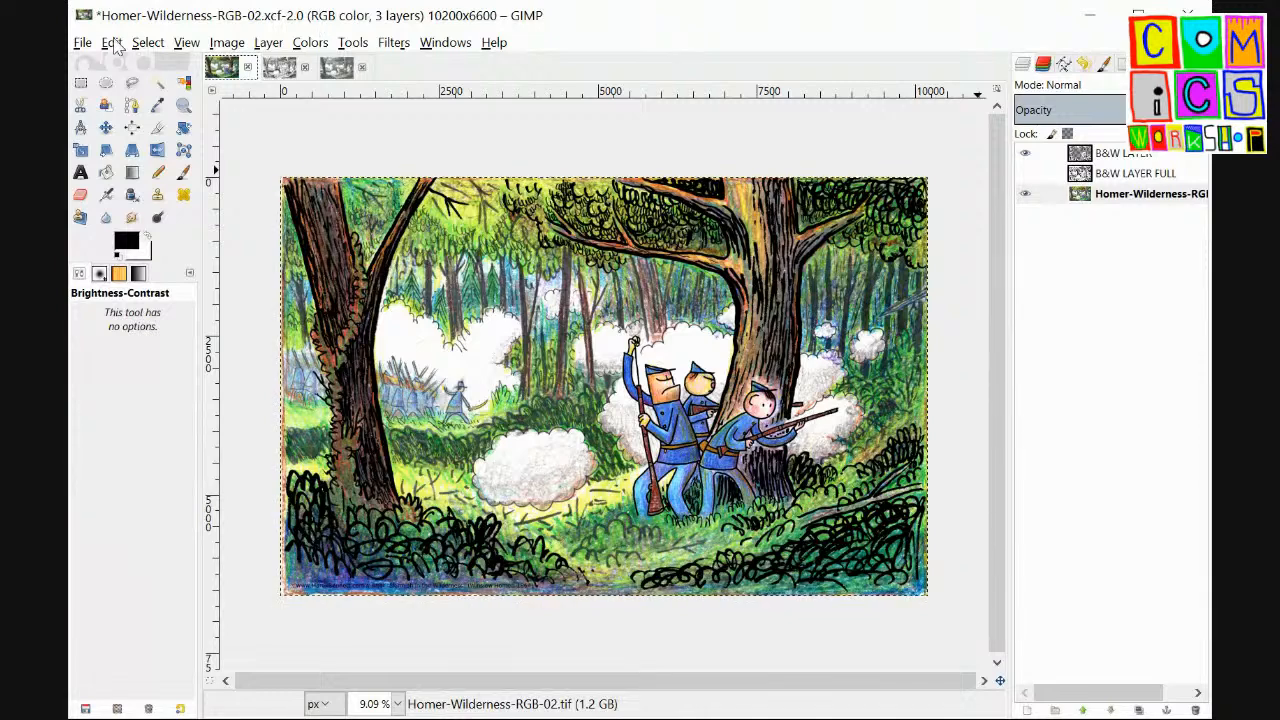
Step: Paste the grayscale scene as new layer GRAY above the colour layer and toggle its visibility
click(112, 42)
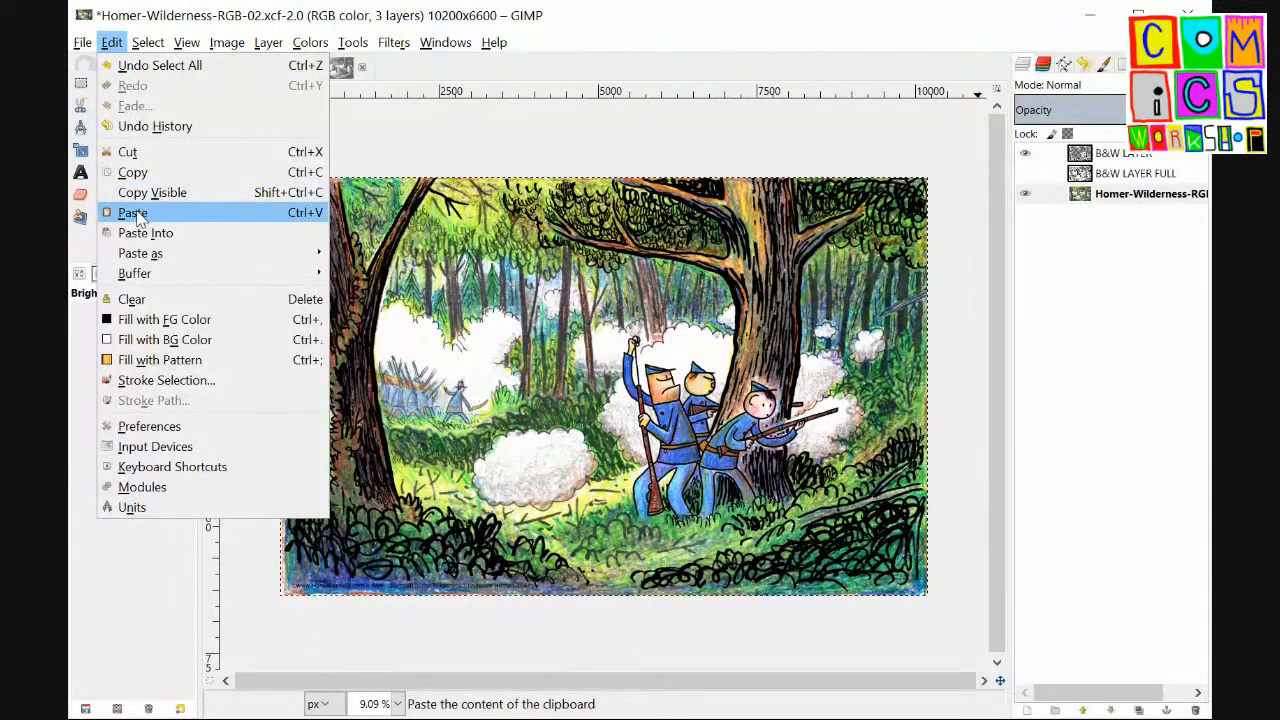
click(132, 212)
text(GRAY)
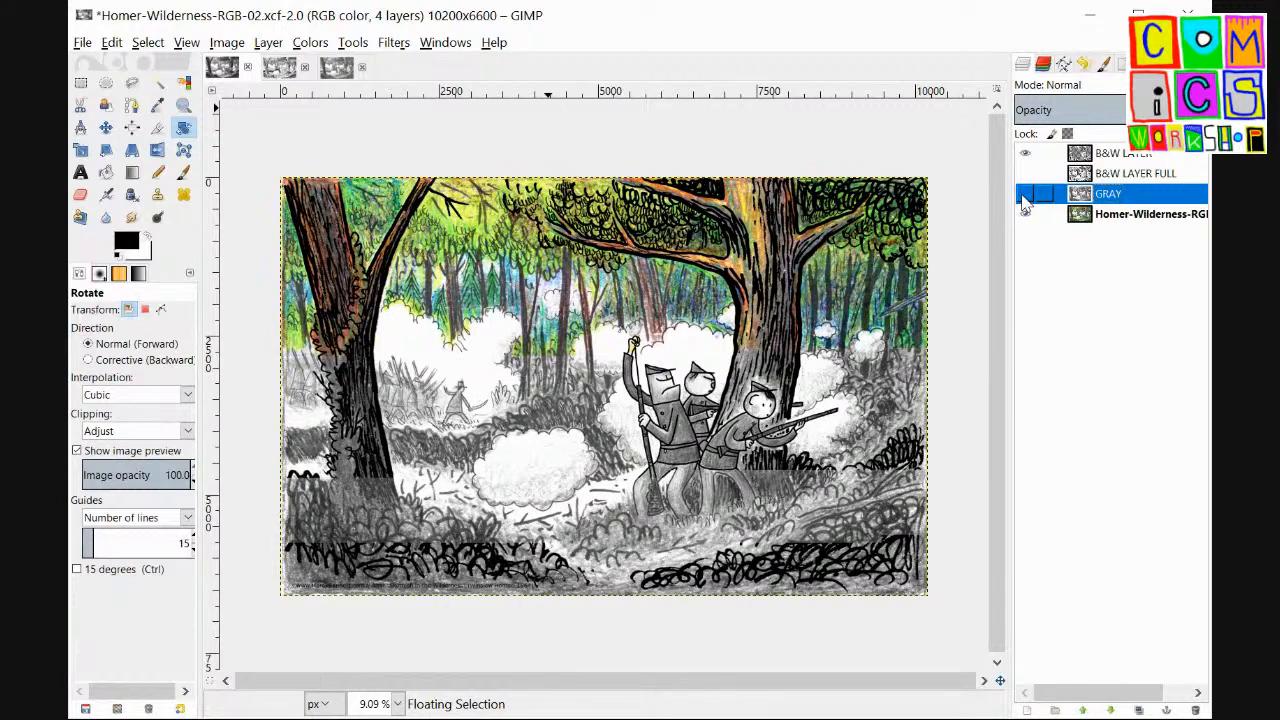
click(1024, 192)
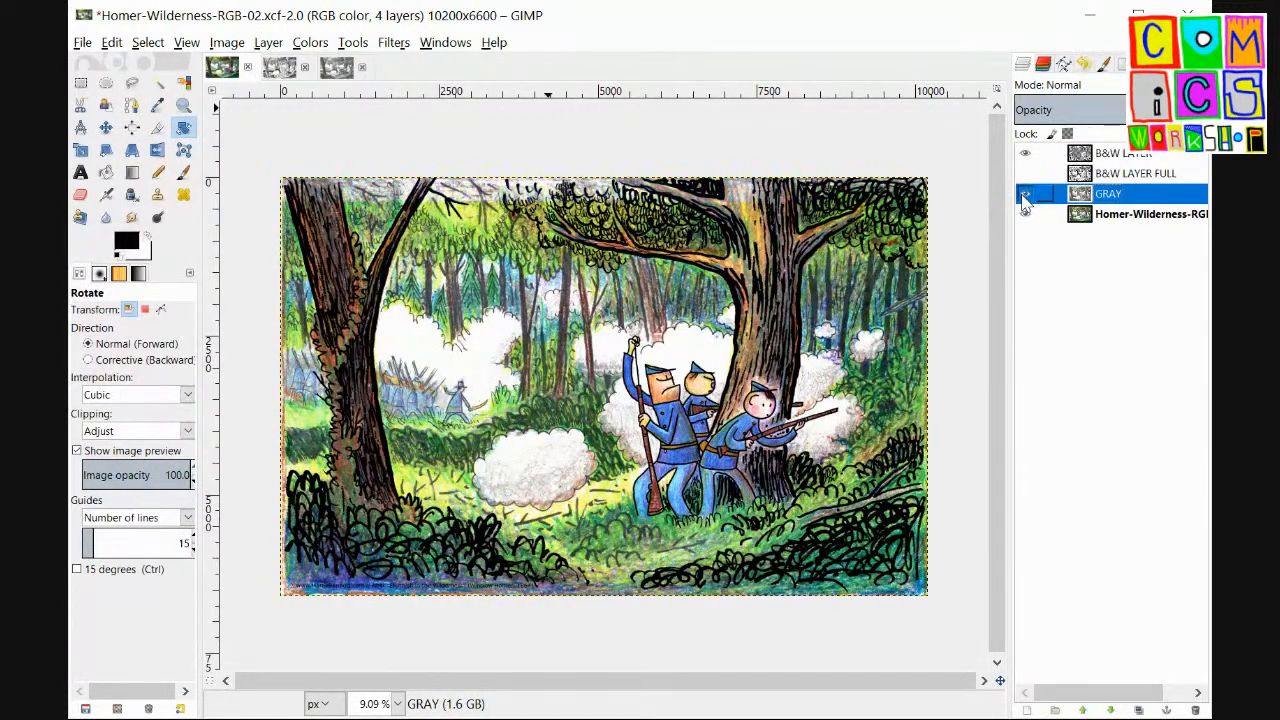
Step: Make the GRAY layer visible so the forest renders grayscale under the line art
click(1024, 202)
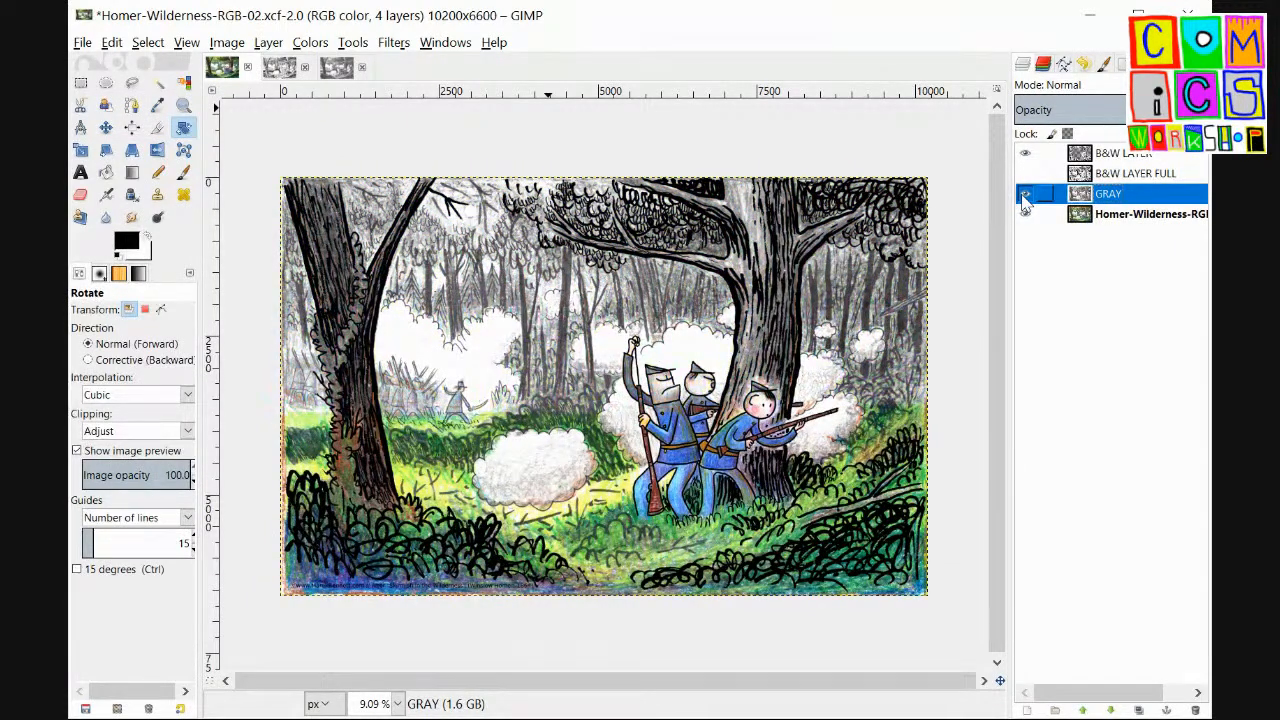
click(1024, 194)
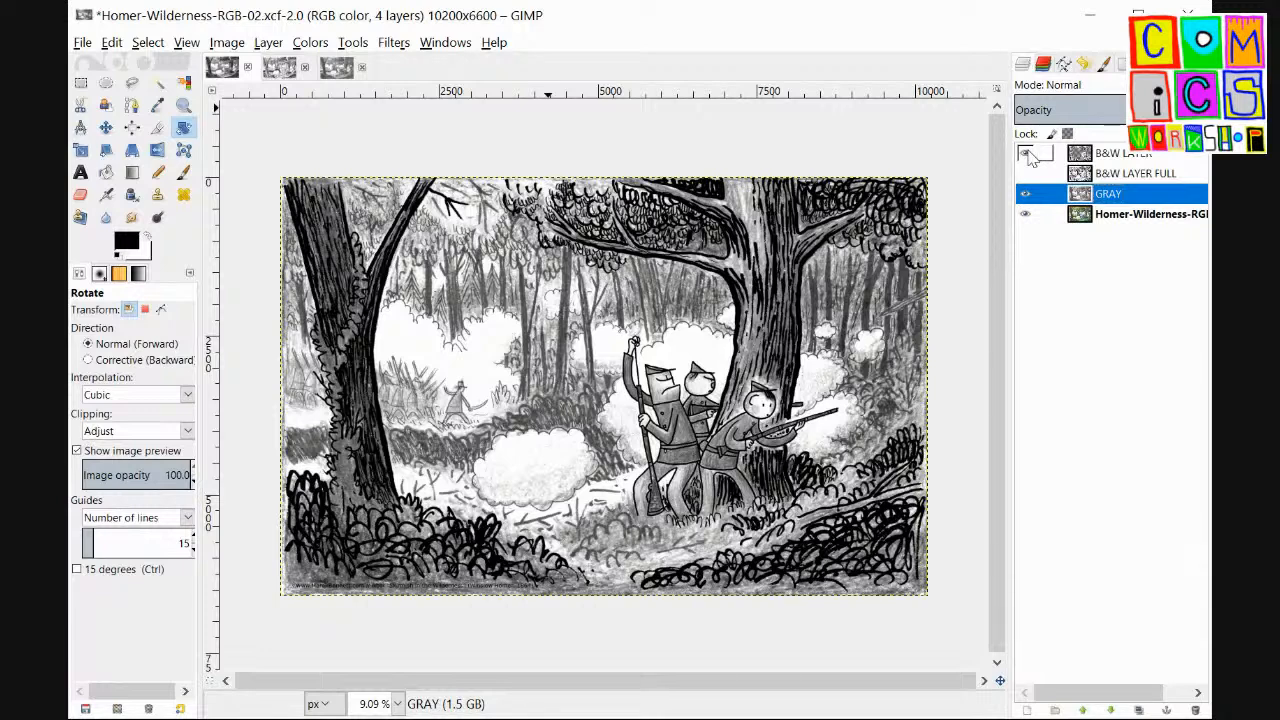
click(82, 42)
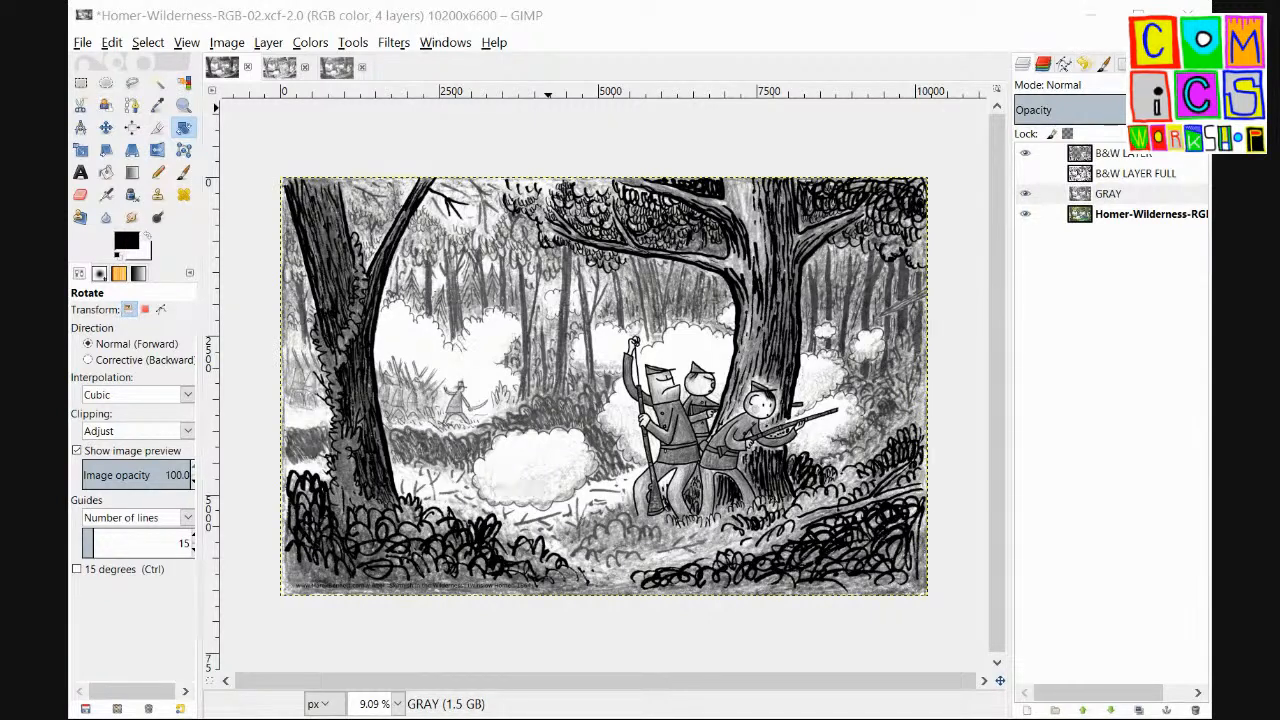
click(1108, 192)
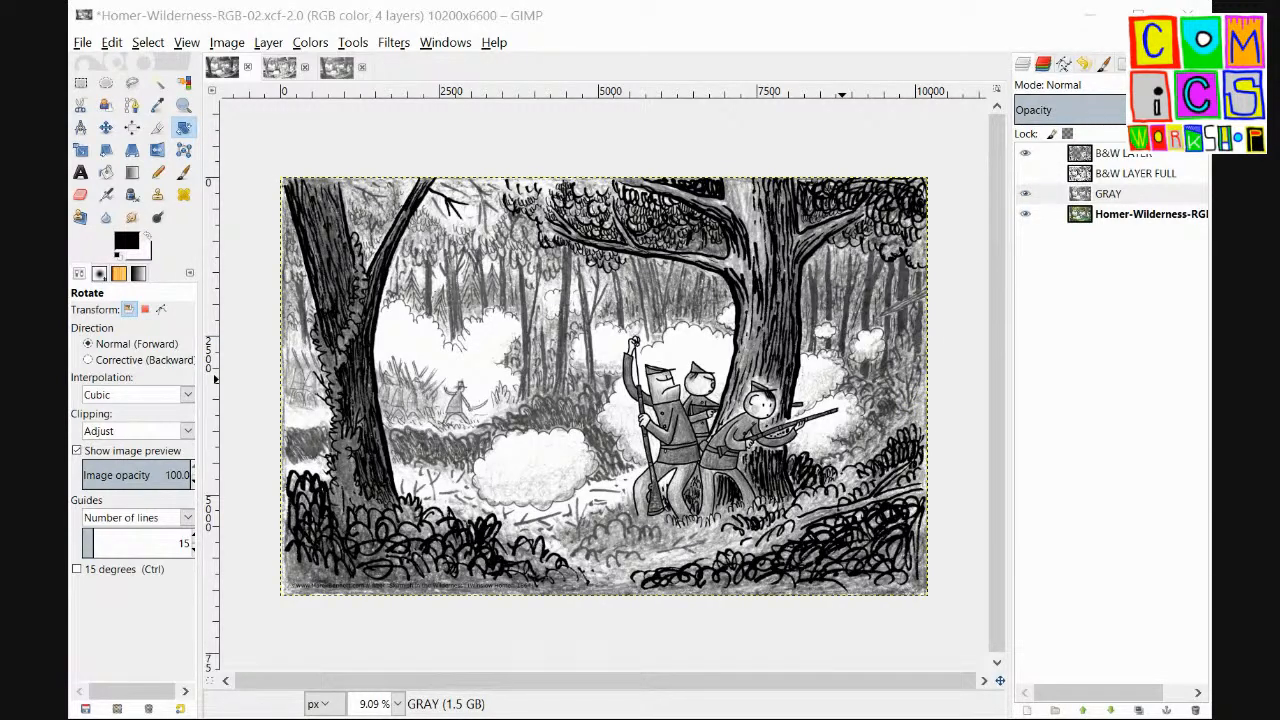
click(1108, 192)
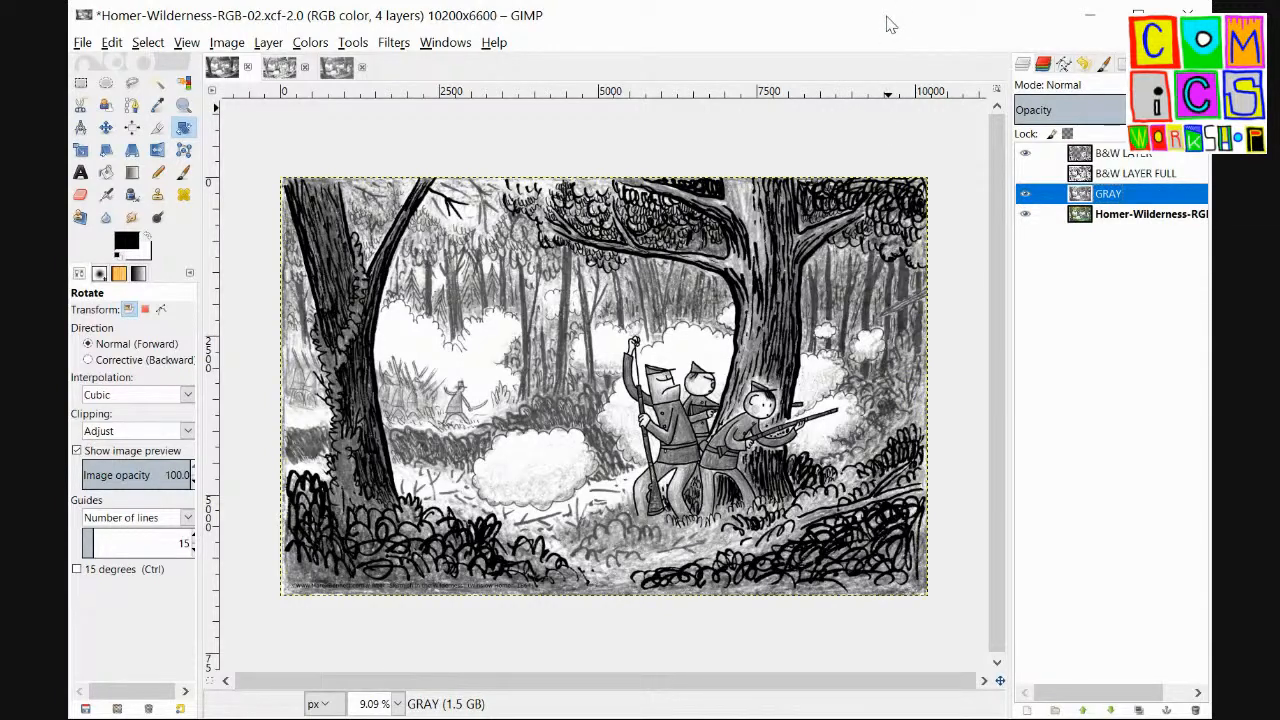
Step: Export Homer-Wilderness-GRAY-02.jpg, then hide the GRAY layer to restore the colour scene
click(1024, 194)
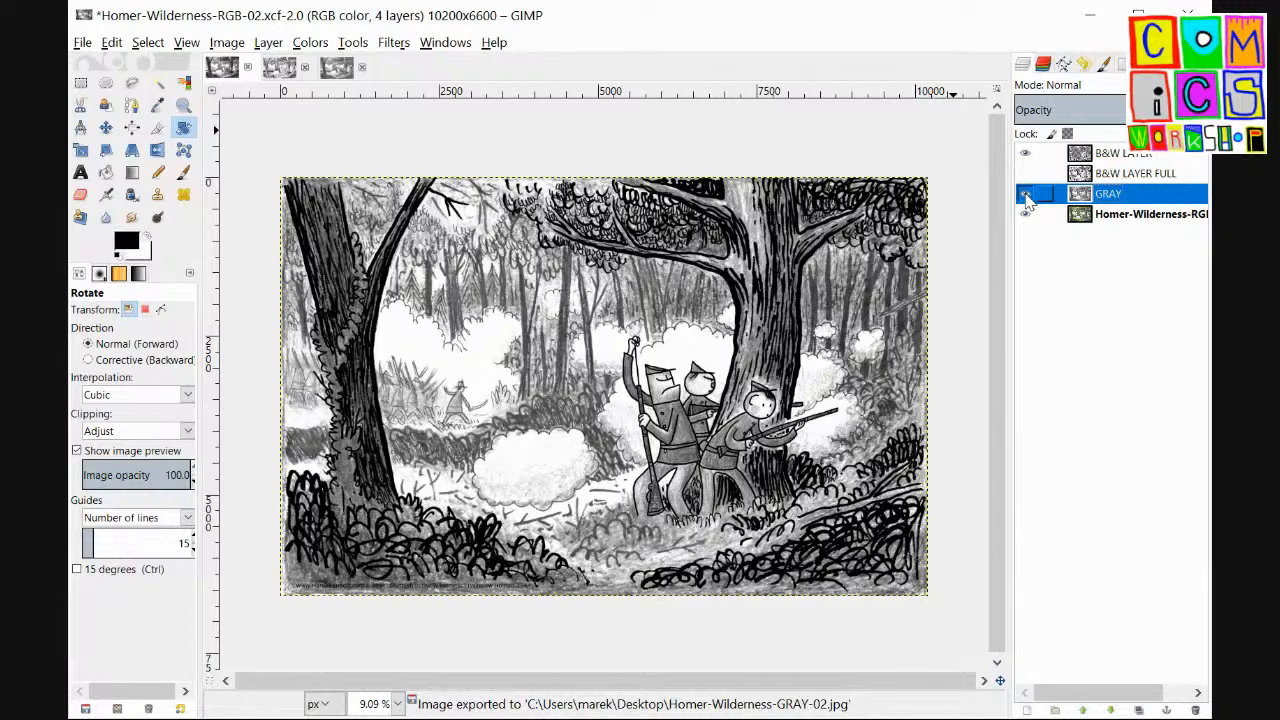
click(1024, 194)
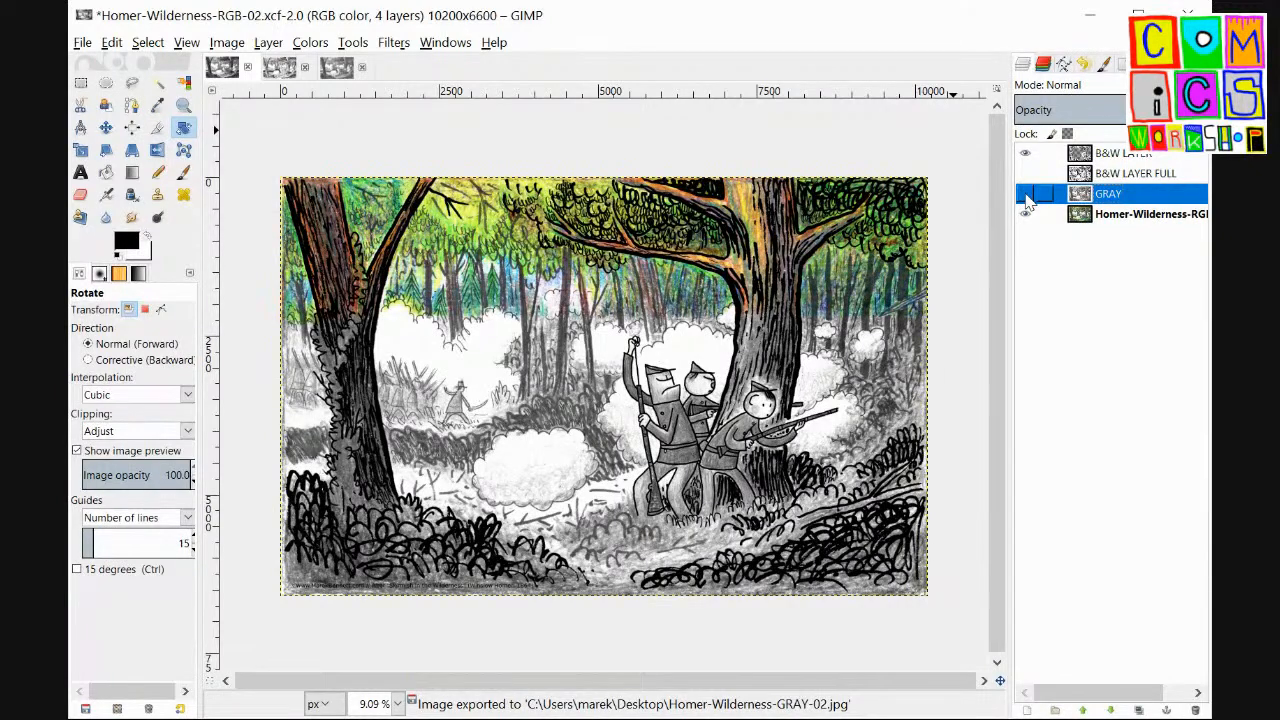
click(1024, 194)
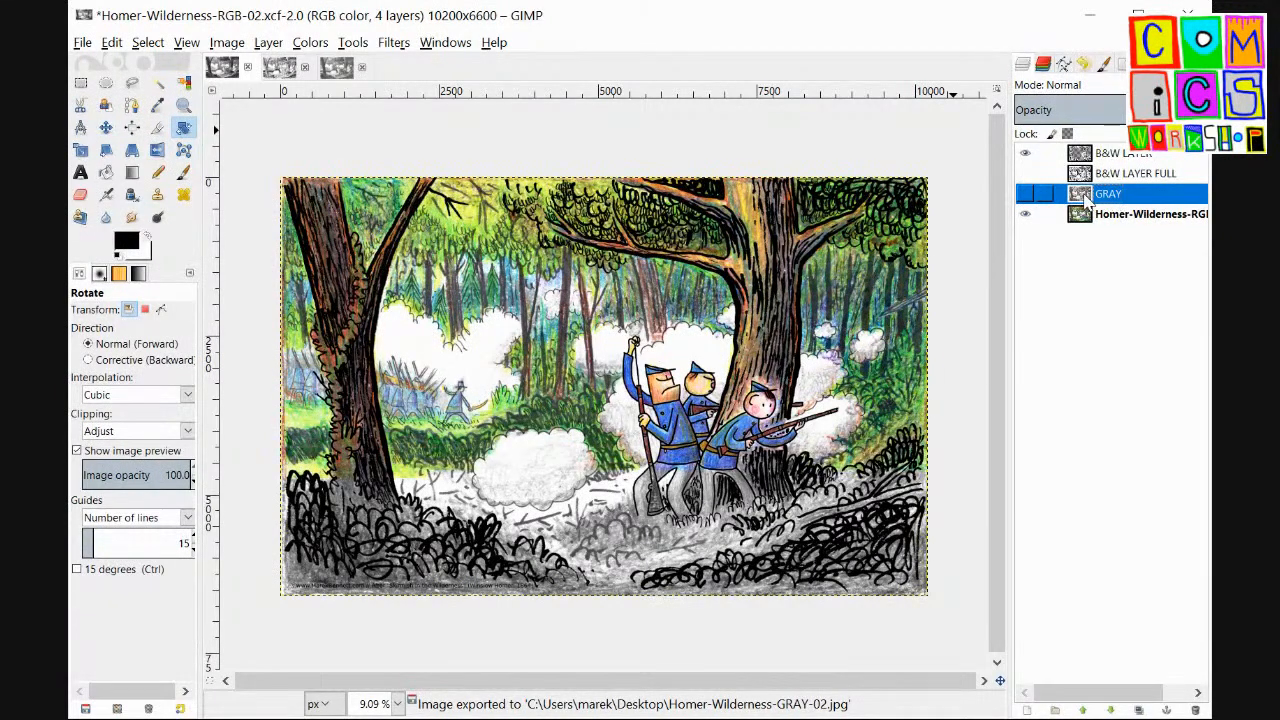